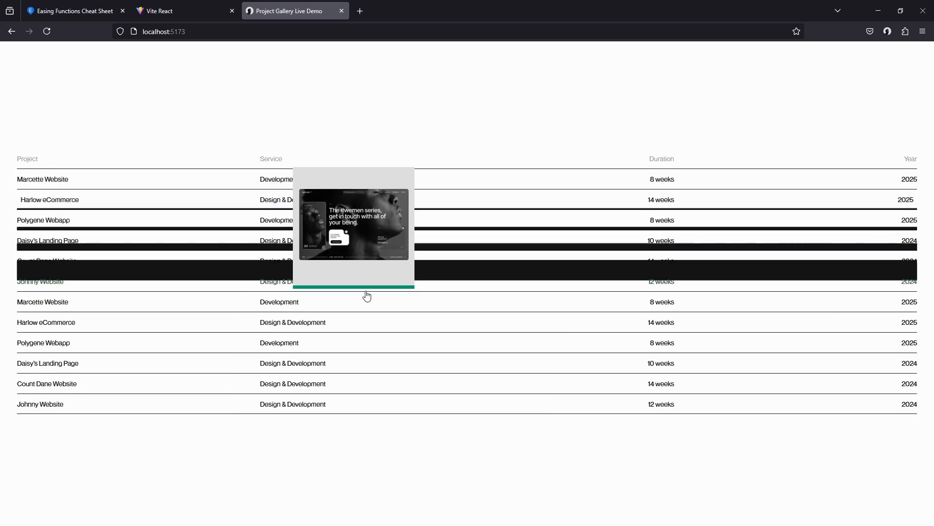
mouse_move(386, 415)
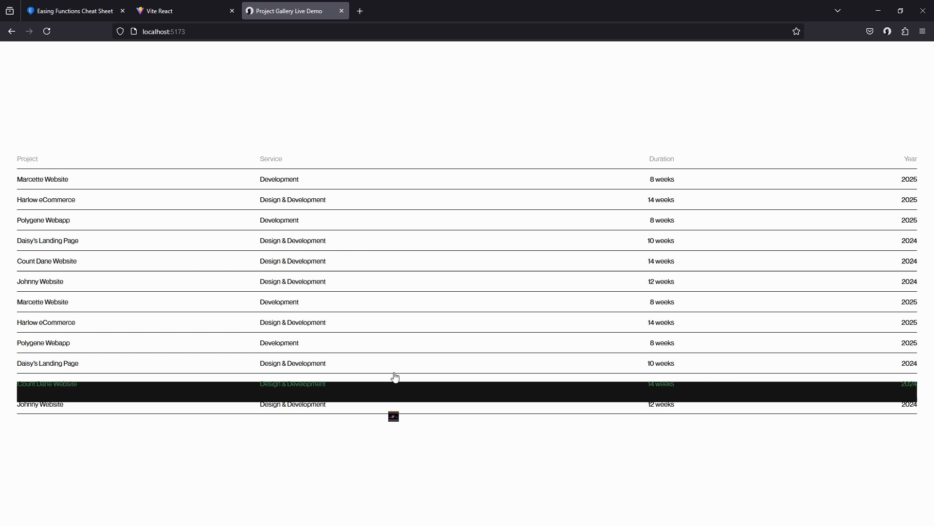
mouse_move(387, 200)
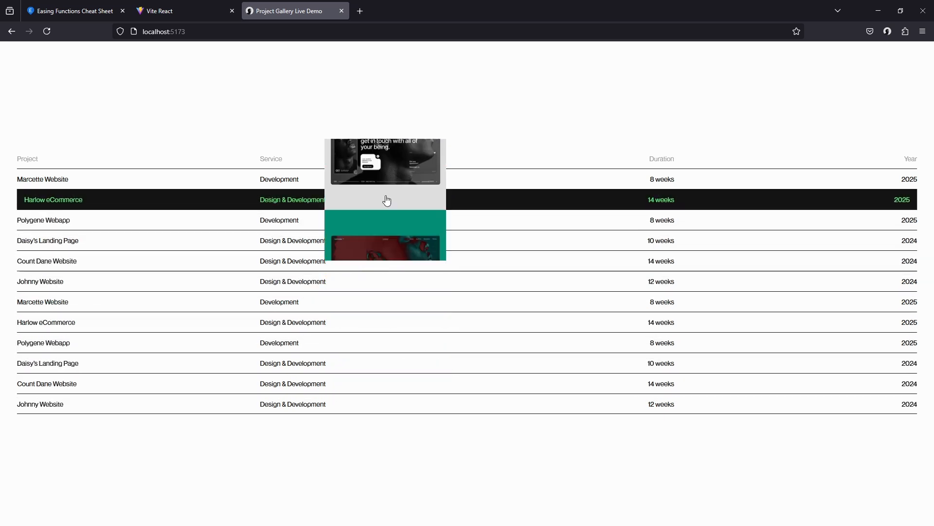
mouse_move(404, 179)
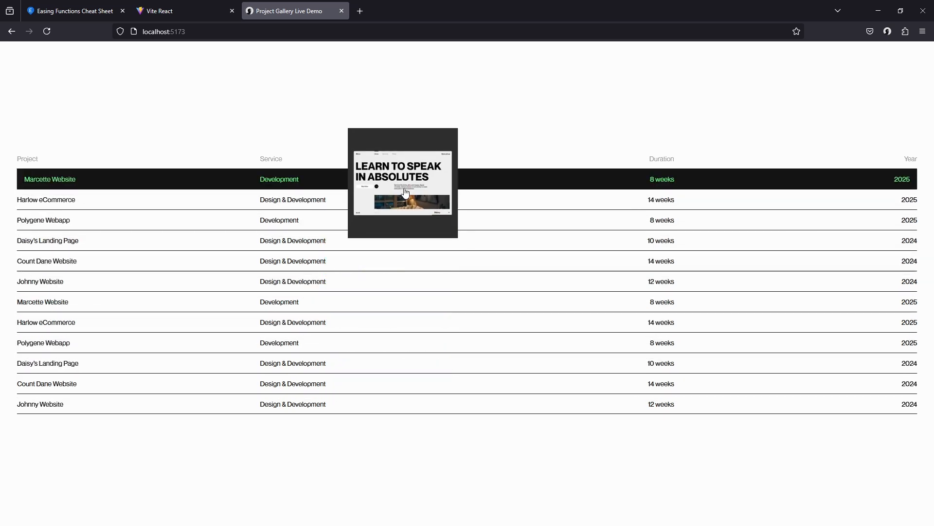
mouse_move(415, 343)
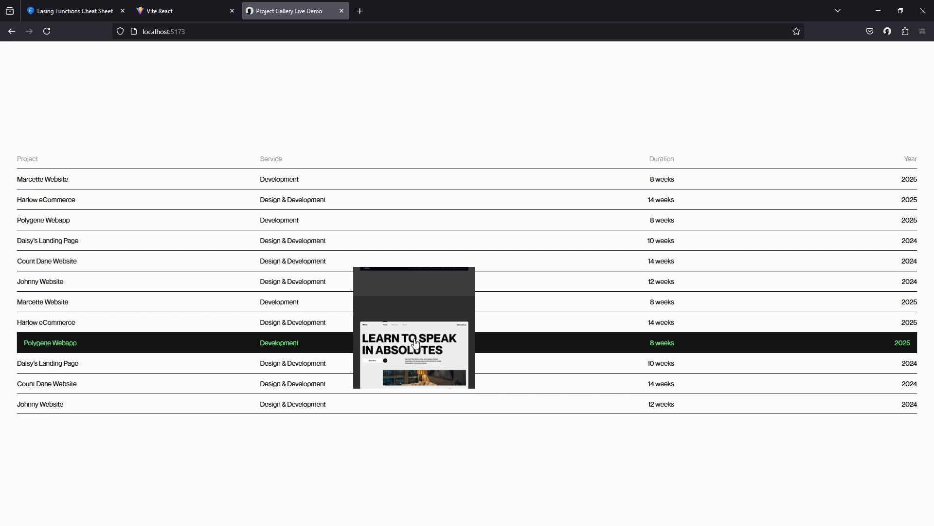
mouse_move(261, 198)
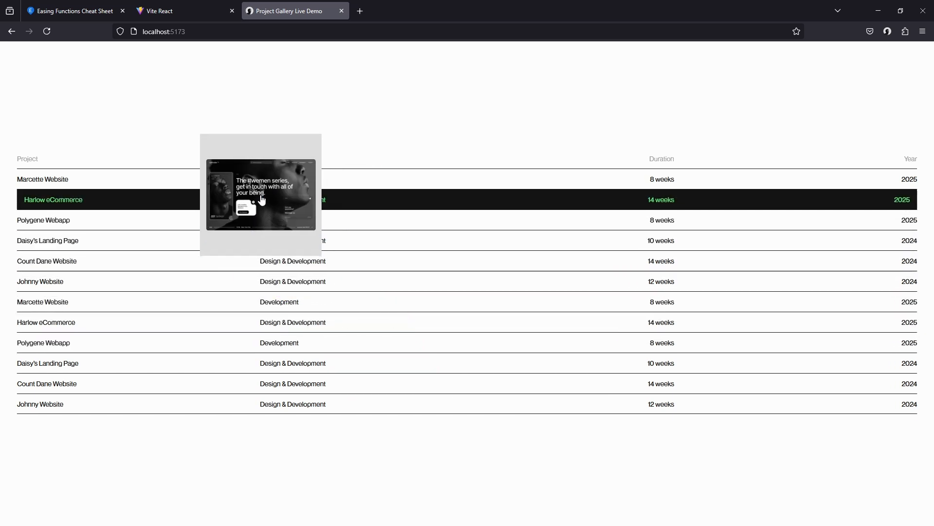
mouse_move(401, 320)
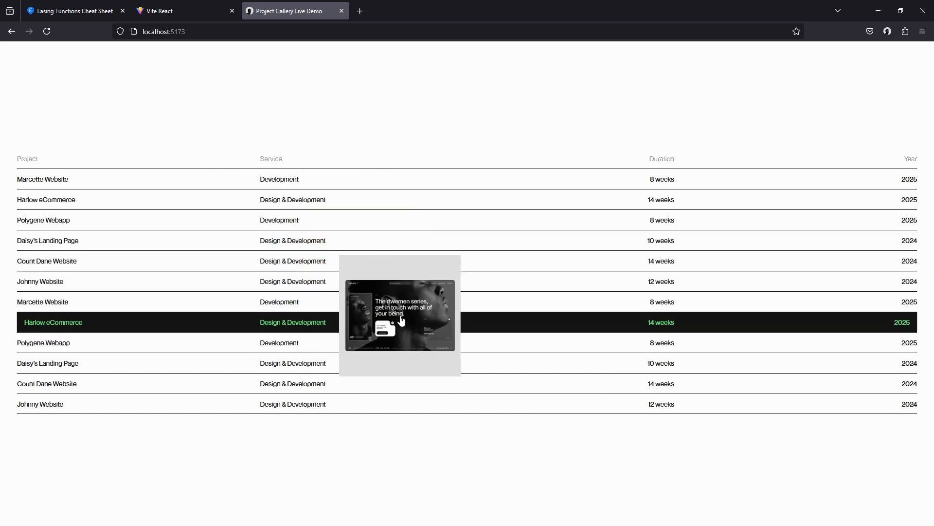
mouse_move(471, 301)
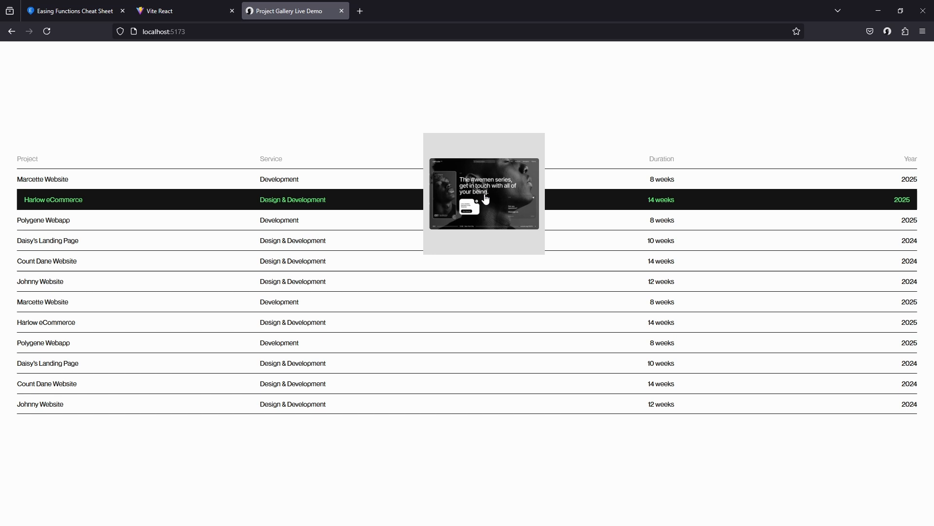
mouse_move(503, 382)
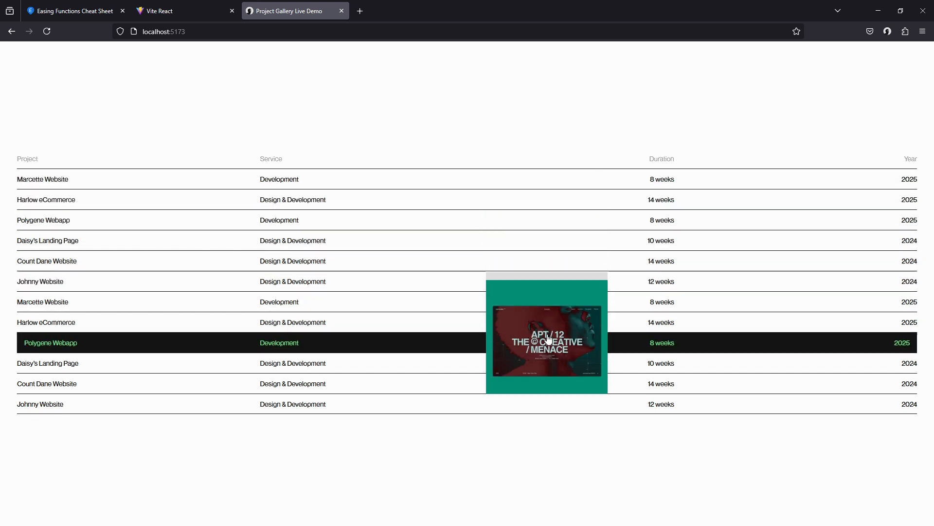
mouse_move(469, 219)
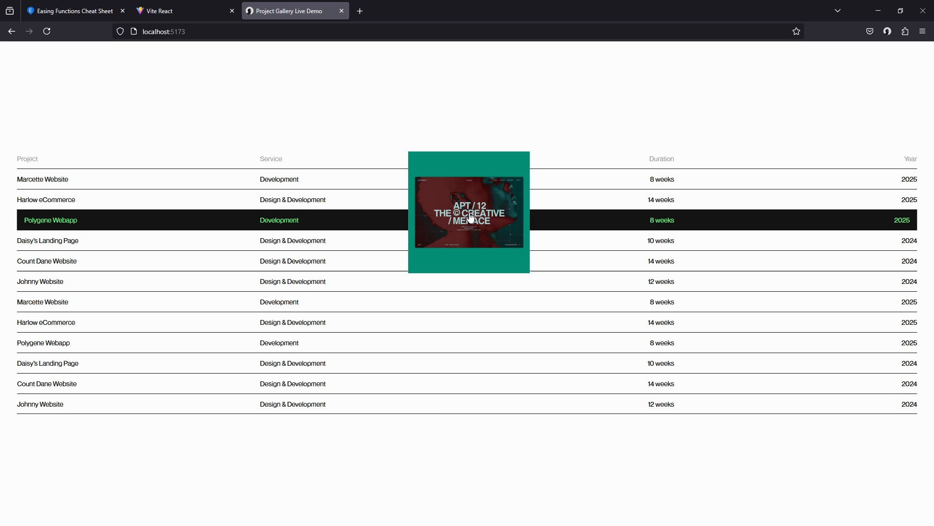
mouse_move(468, 228)
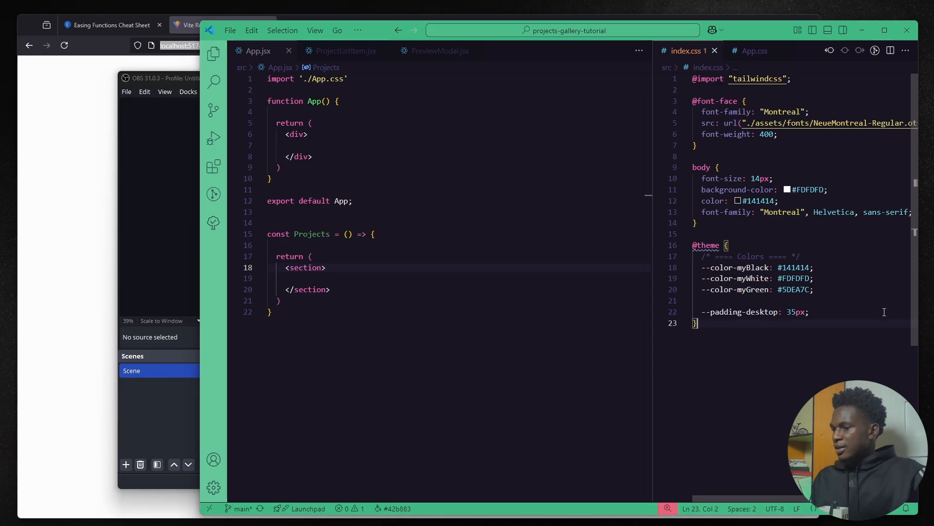
mouse_move(803, 145)
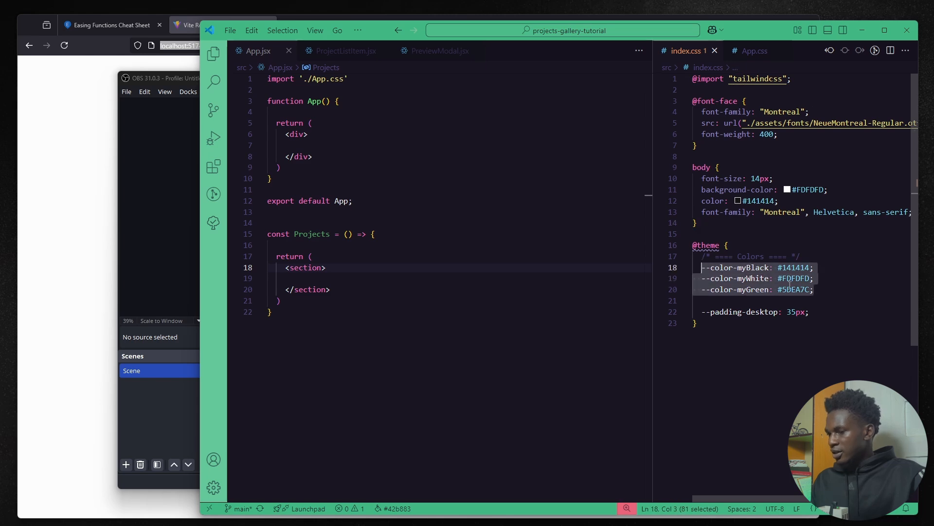
Place the cursor inside the Projects section to add a div with an empty span
click(327, 267)
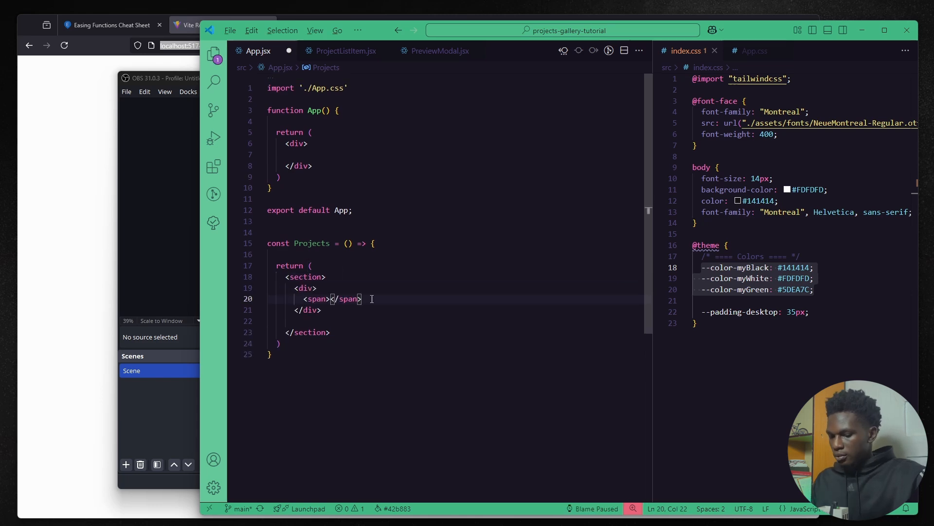
Add project, service, duration and year spans with Tailwind flex and width classes
text(project</span>)
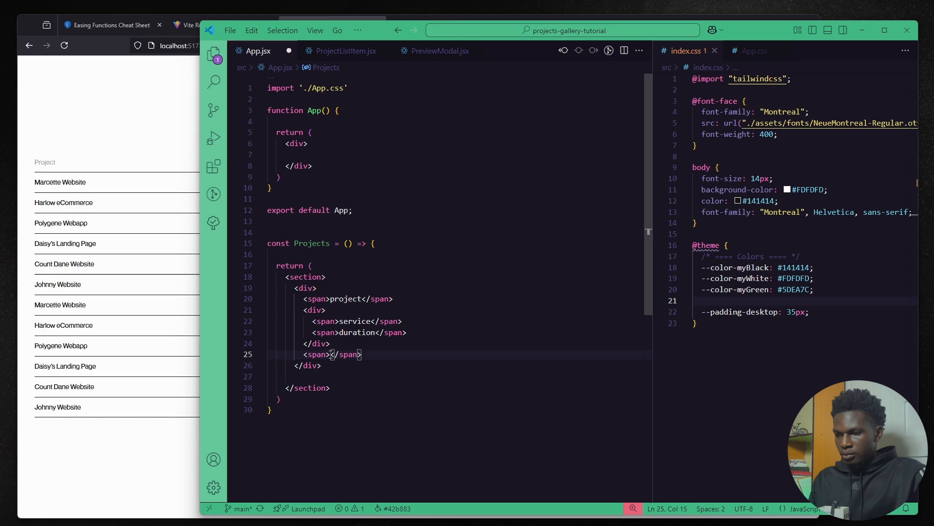
text(className='w-[20%)
click(338, 332)
text( className='text-right')
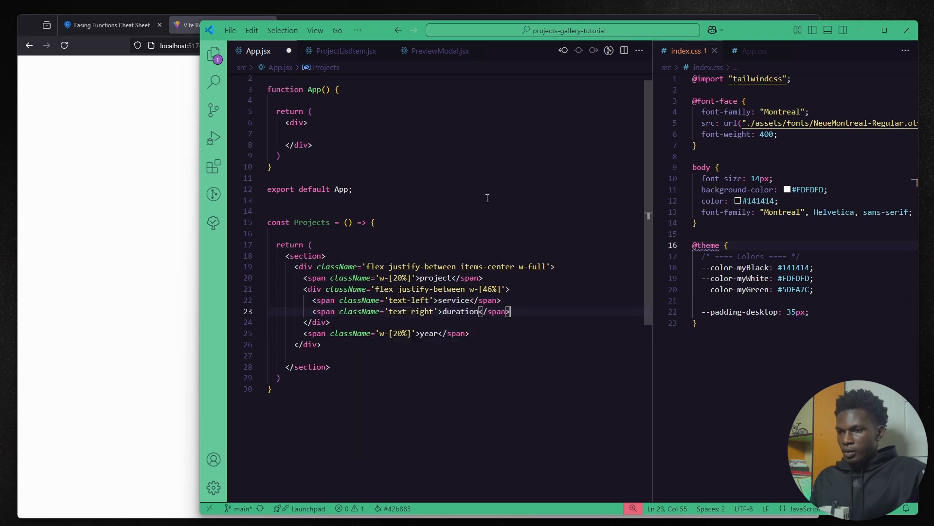
Render <Projects /> inside App's wrapper div
scroll(up, 3)
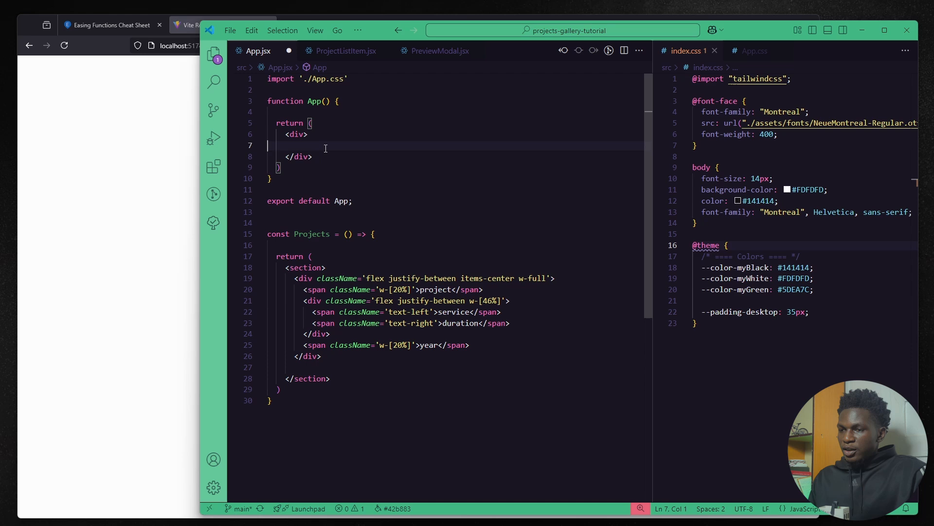
text(<Projects)
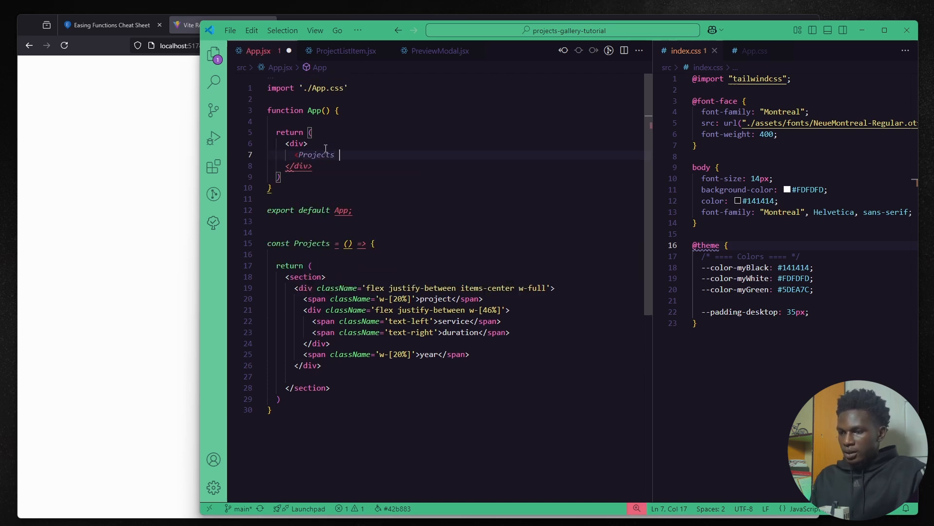
text(/>)
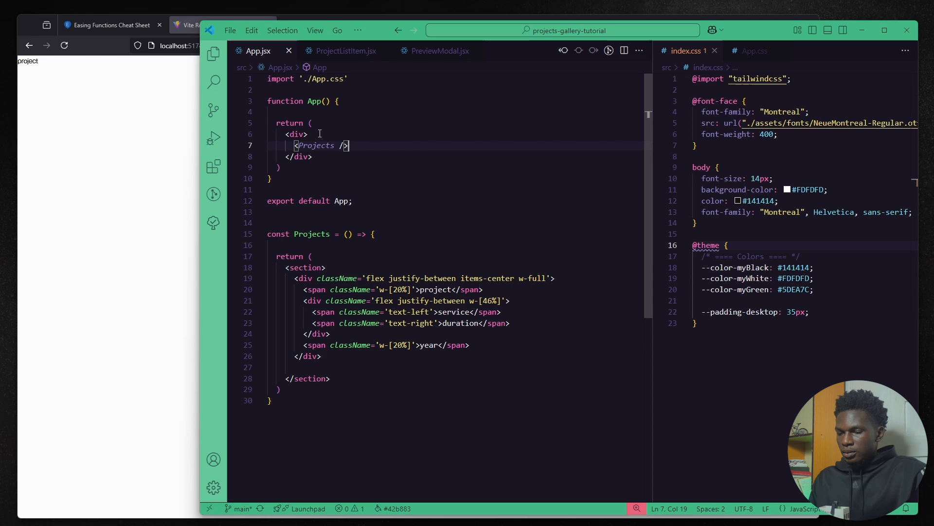
Give App's div 'w-full h-[100vh] flex justify-center items-center' and right-align Year with text-right
text(className='w-full h-[100vh] flex justify-center')
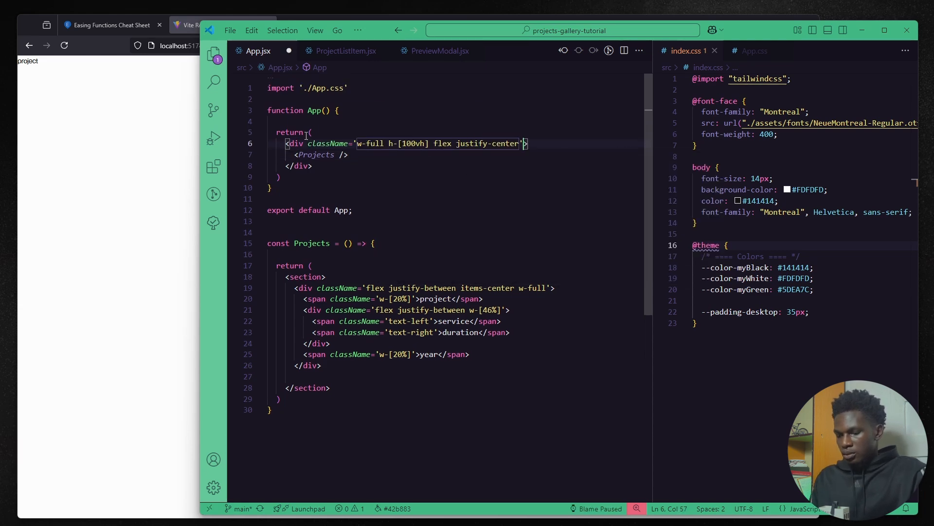
text(items-center)
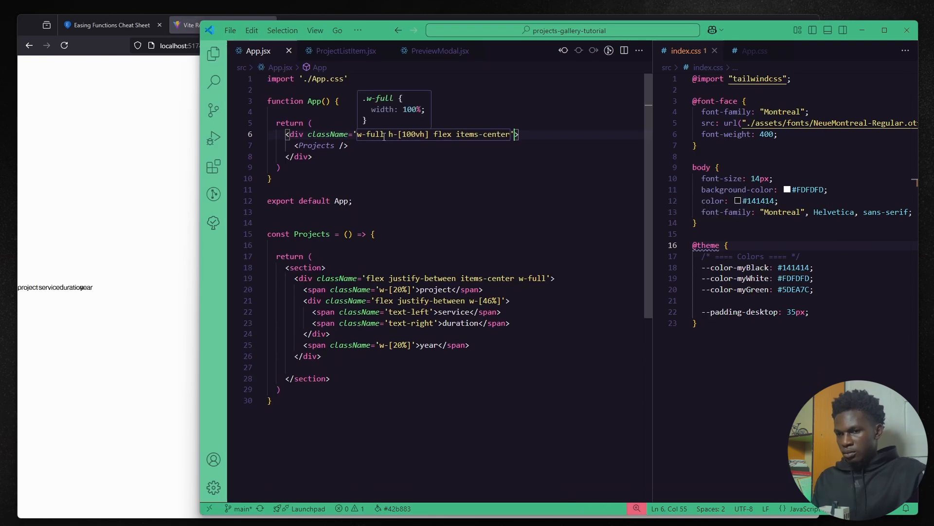
text(text-right)
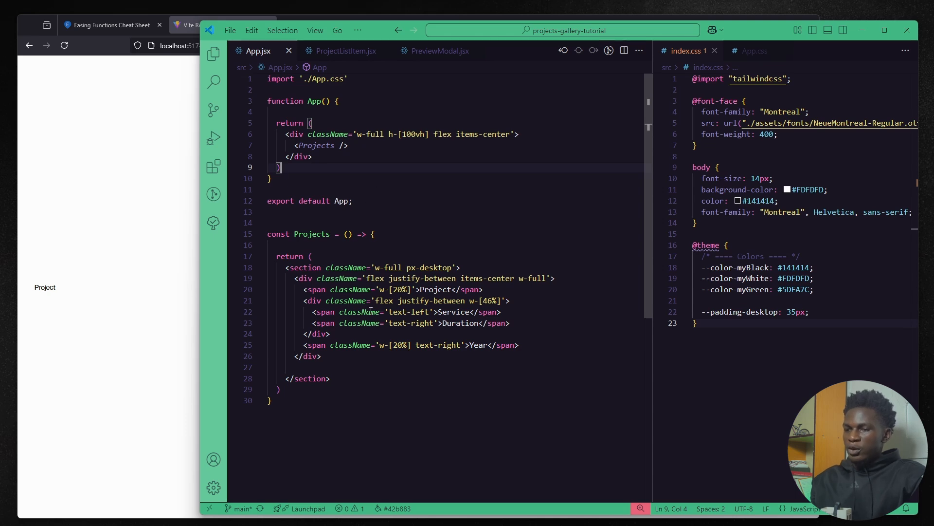
mouse_move(311, 233)
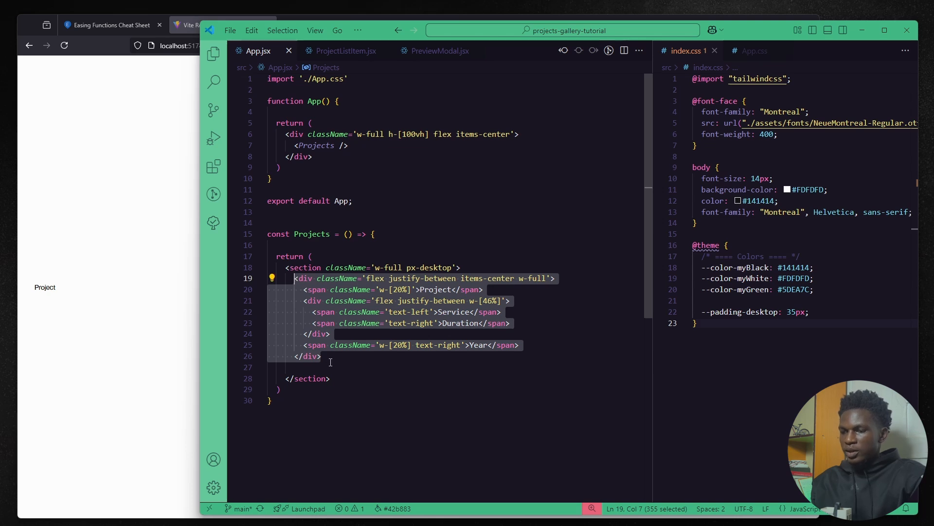
Create ProjectListItem with destructured props and map the doubled projectList to it in App.jsx
click(345, 51)
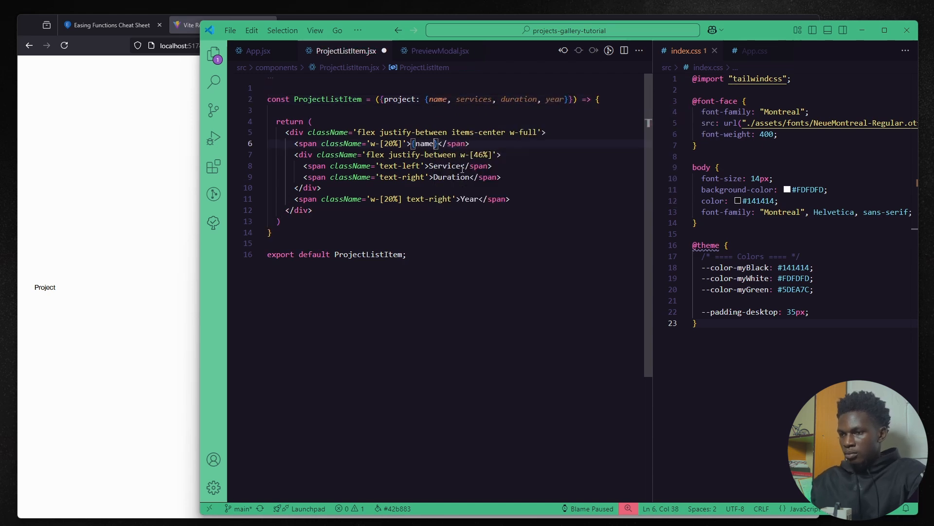
click(253, 51)
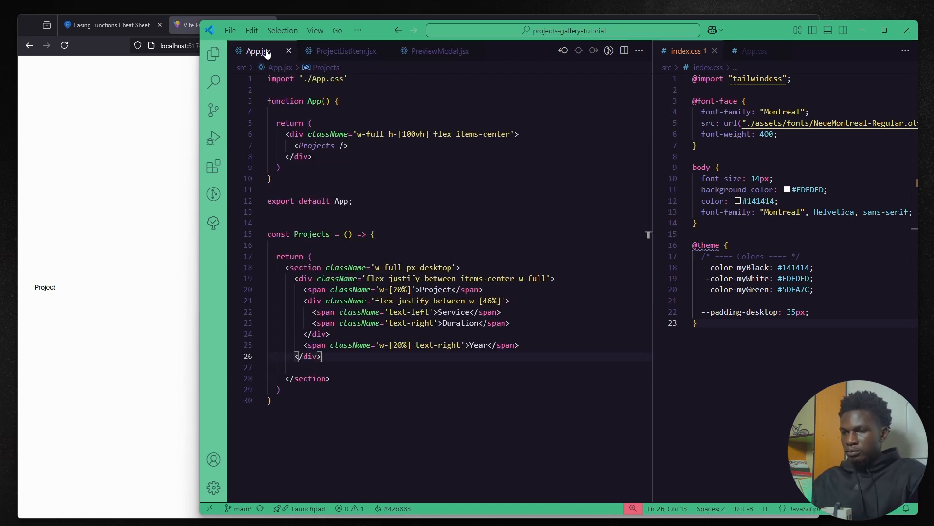
click(337, 50)
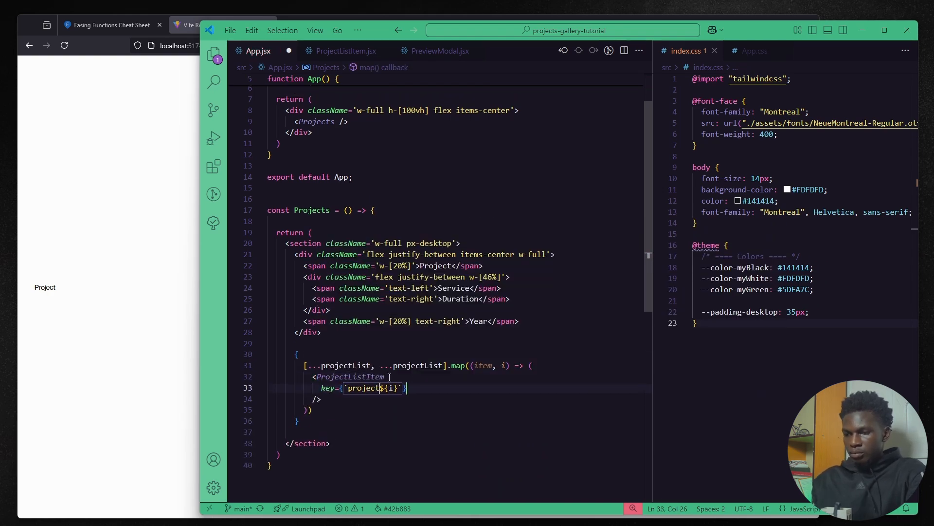
click(345, 51)
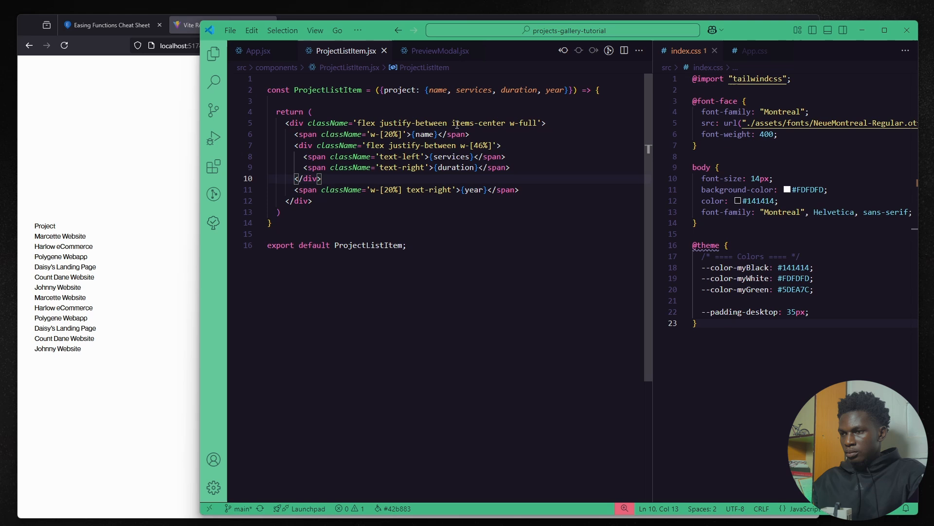
Add an absolute full-size bg-myBlack overlay span and 1px divider line spans to the row
click(543, 122)
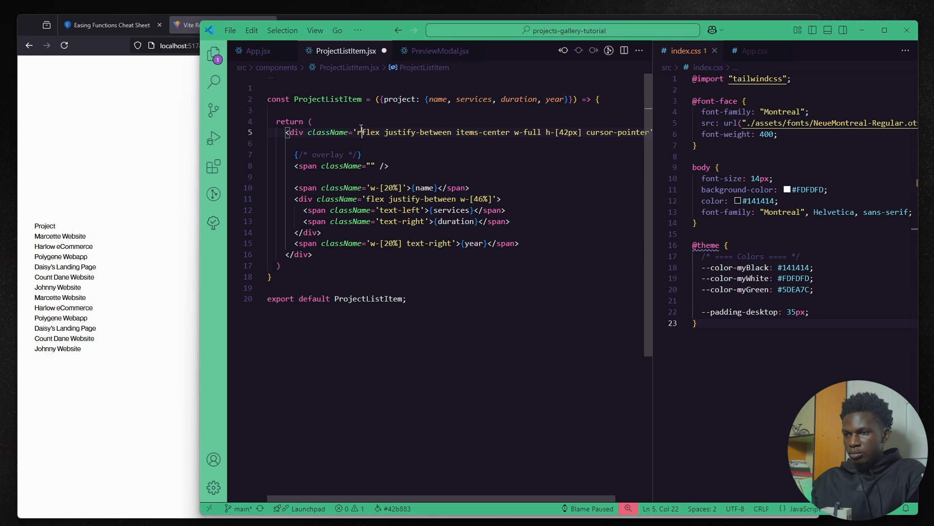
text(absolute left-0 top-0 h-full w-full z-[-1] bg-myBlack)
text(<span />)
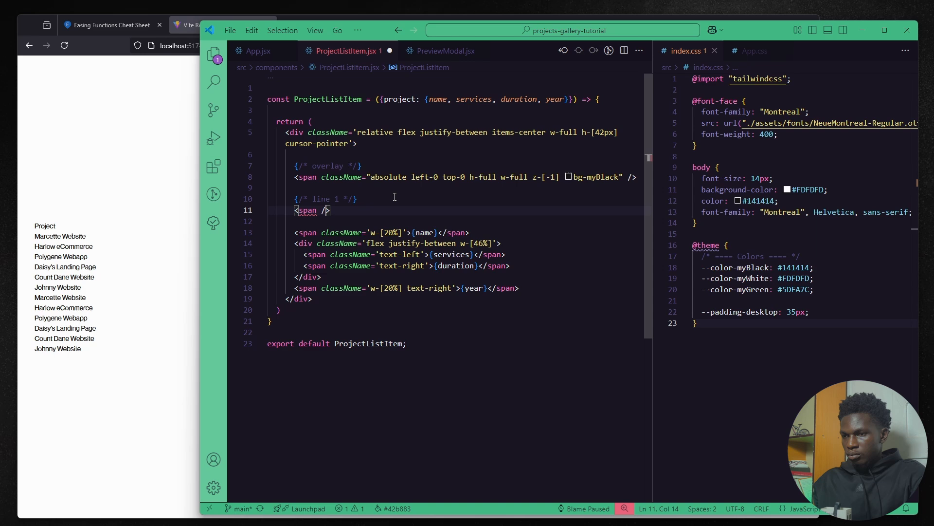
text(absolute left-0 top-0 h-[1px] bg-myBlack")
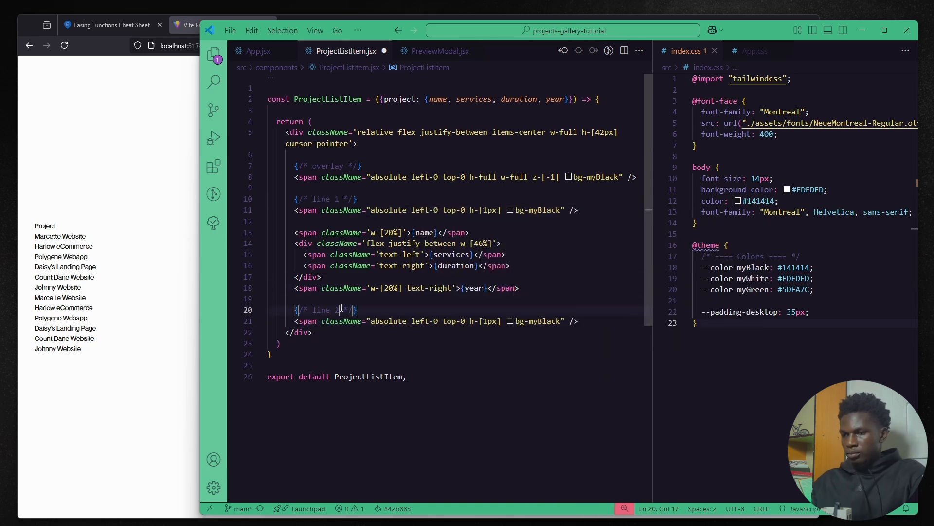
Hide the overlay with opacity-0 and reveal it via group-hover
text(opa)
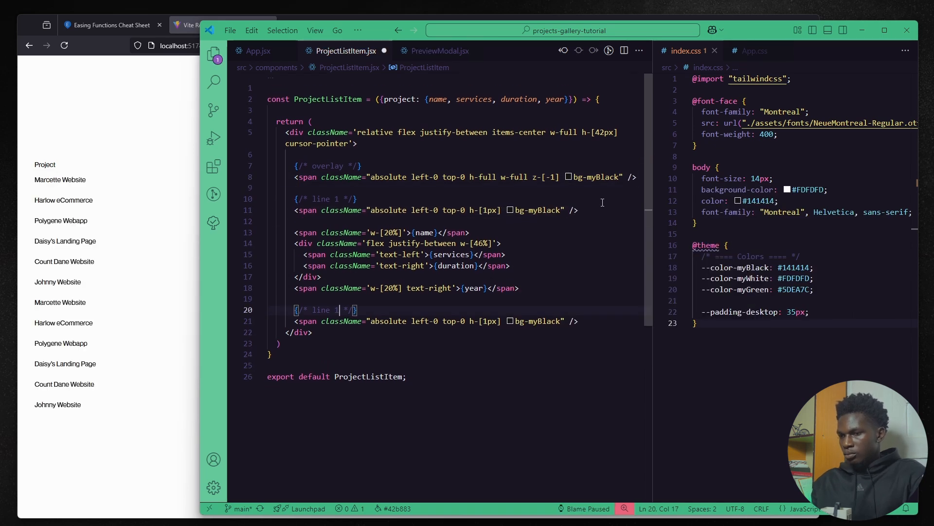
text(opacity-0)
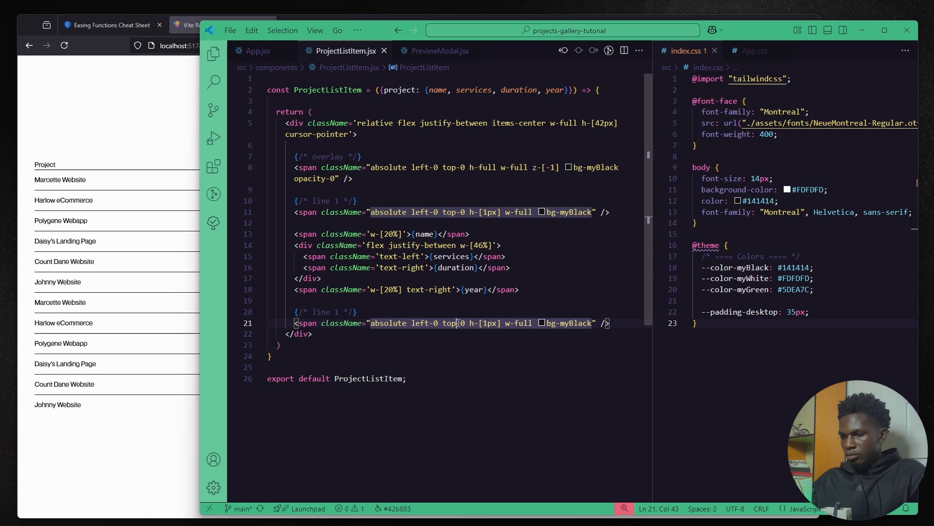
text(group-hover:)
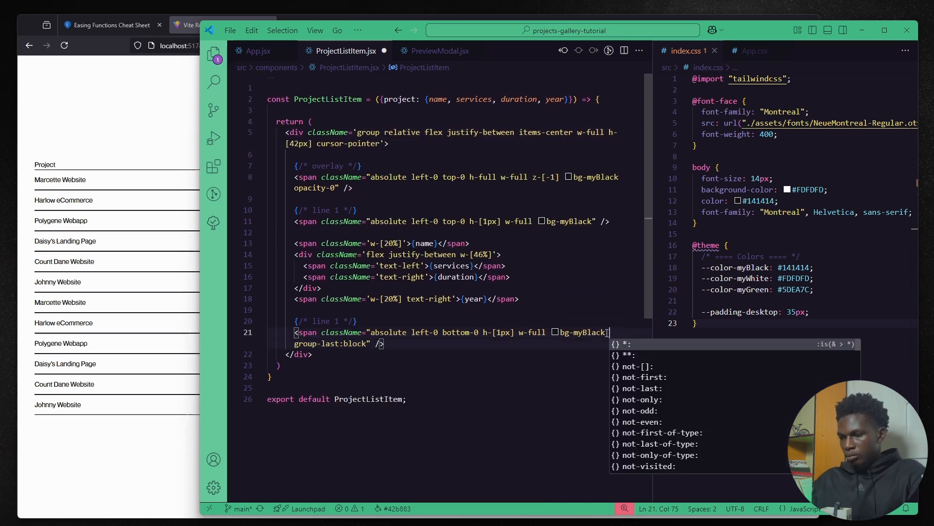
click(258, 51)
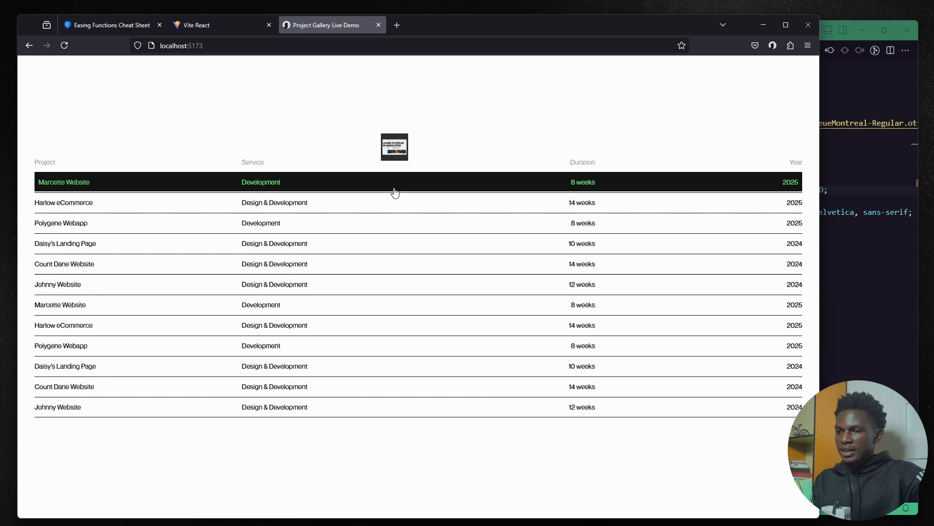
mouse_move(370, 202)
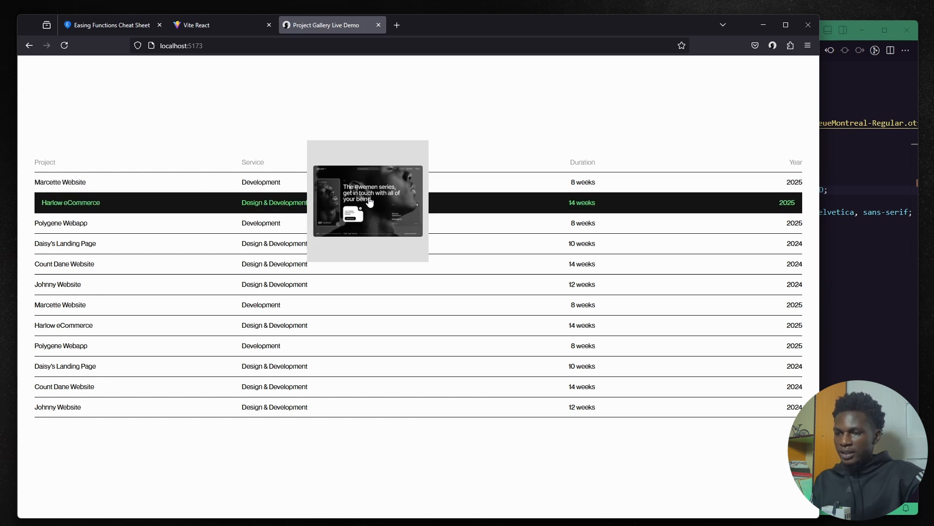
mouse_move(328, 182)
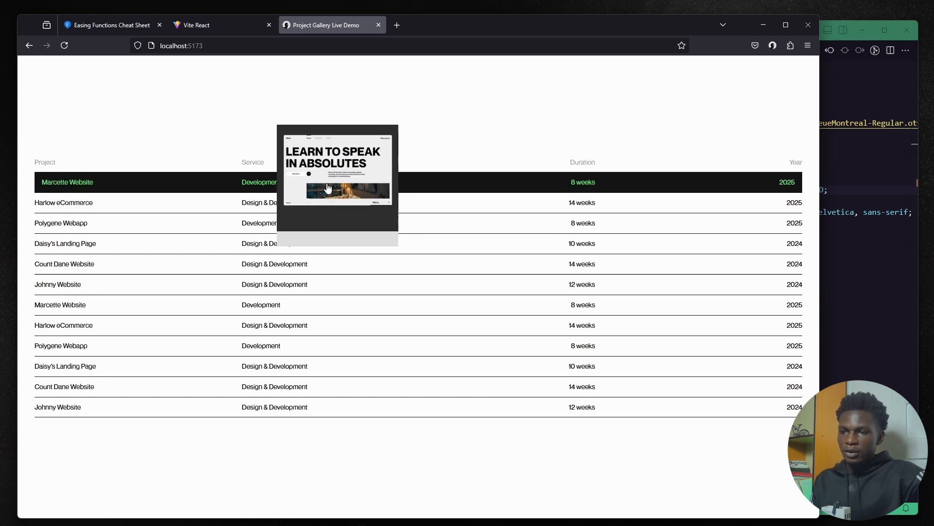
mouse_move(339, 206)
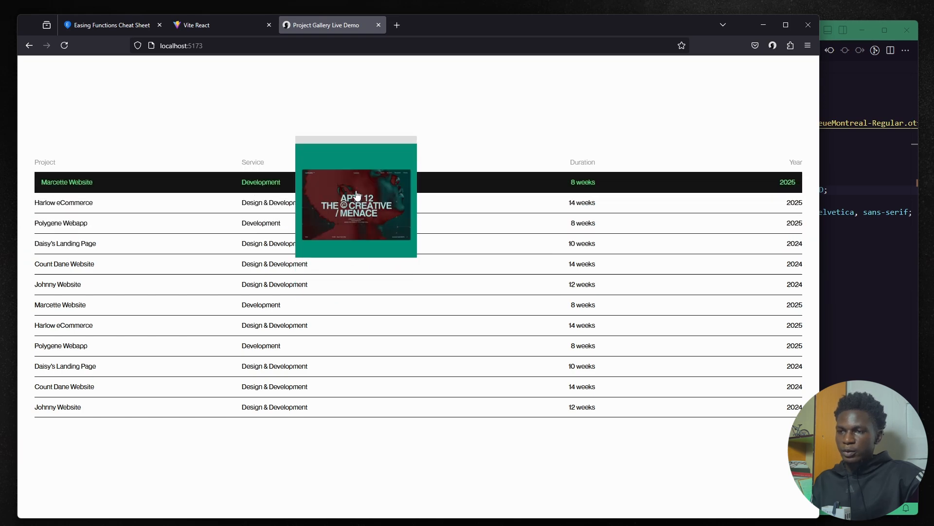
mouse_move(351, 167)
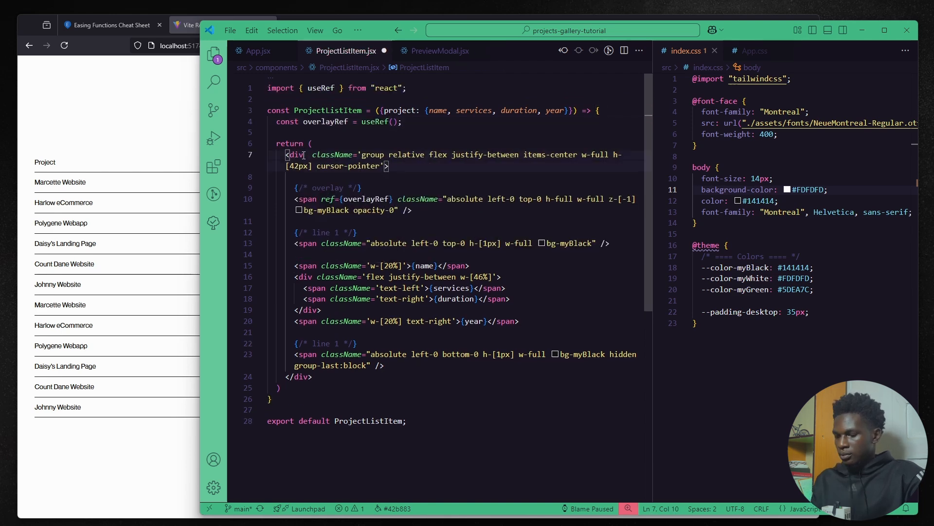
Wire onMouseEnter/onMouseLeave handlers and set direction from detectEntryPoint in handleMouseEnter
text(onMouseEnter={handleMouseEnter})
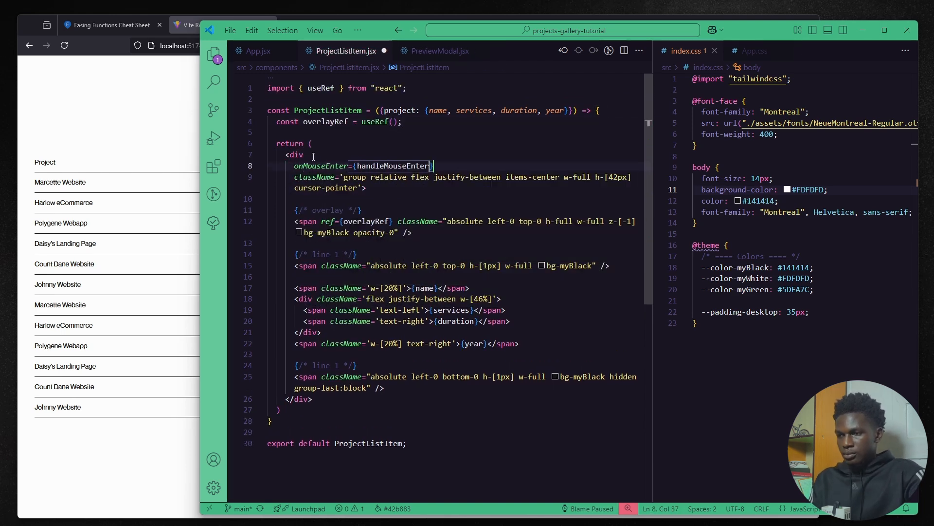
text((e) => handleMouseE)
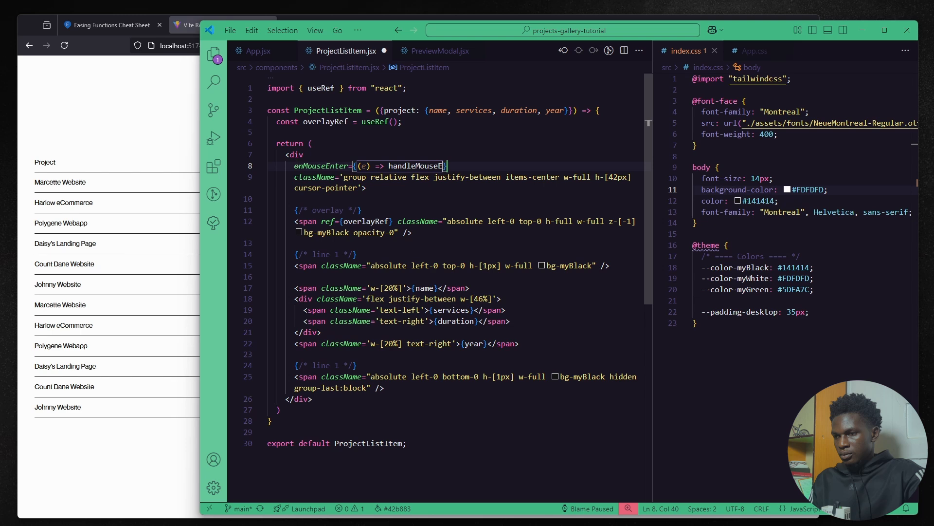
text(onMouseLeave={(e) => handleMouseLeave(e)})
text(const )
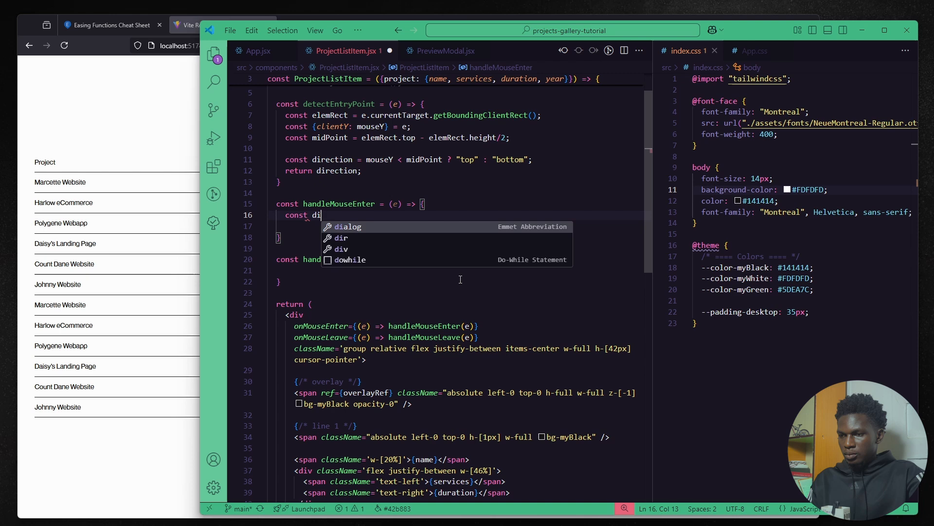
text(direction = detectEntryPoint();)
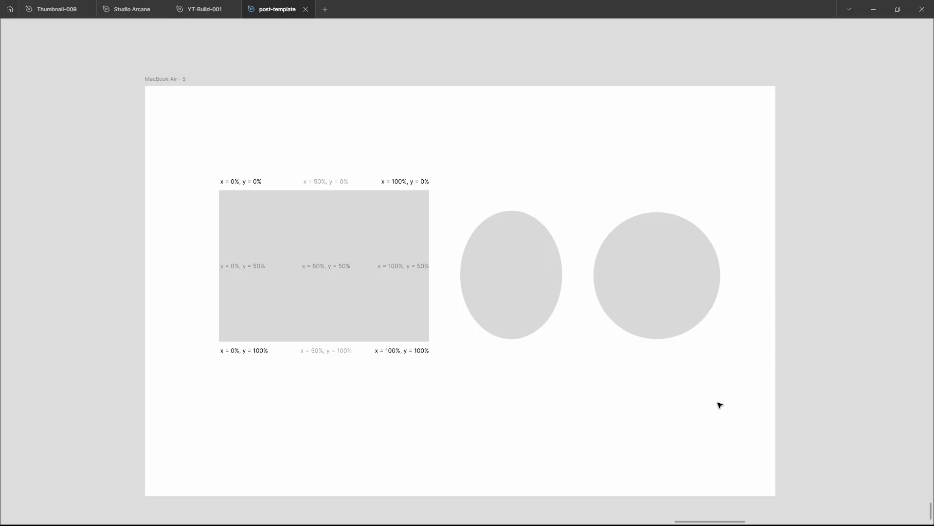
Zoom into the post-template diagram and select the grey box to view its bounds
scroll(up, 3)
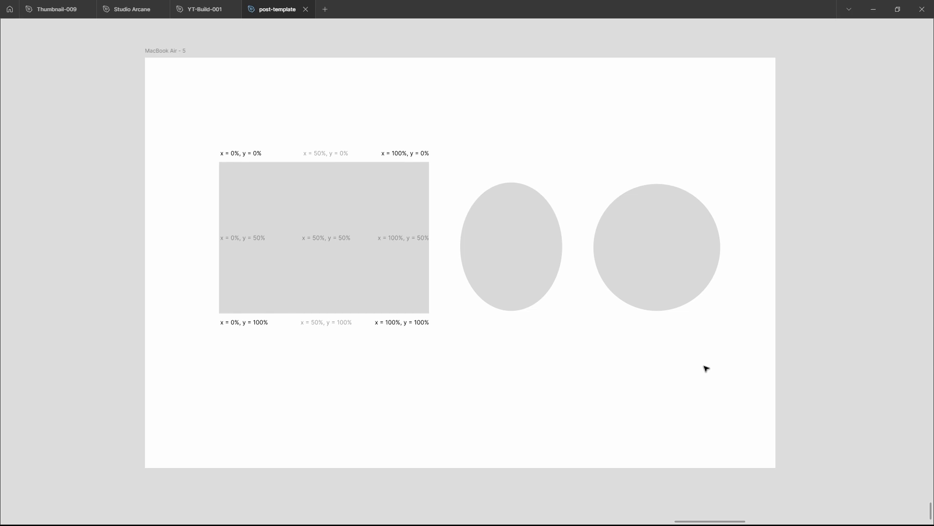
mouse_move(461, 306)
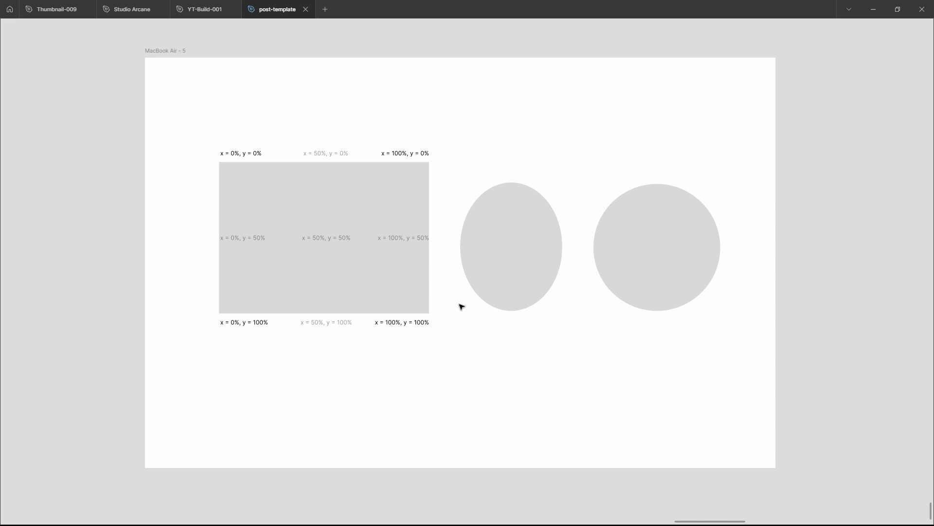
mouse_move(448, 340)
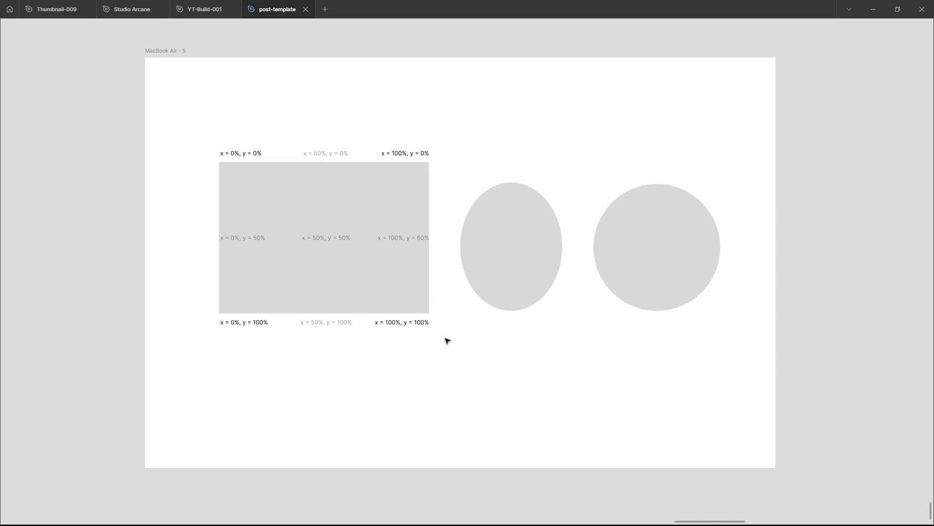
click(323, 239)
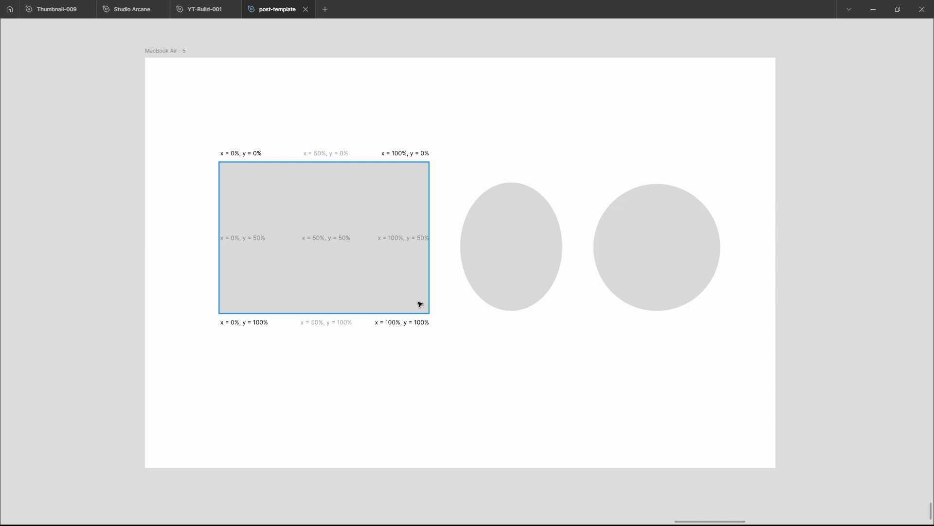
click(655, 247)
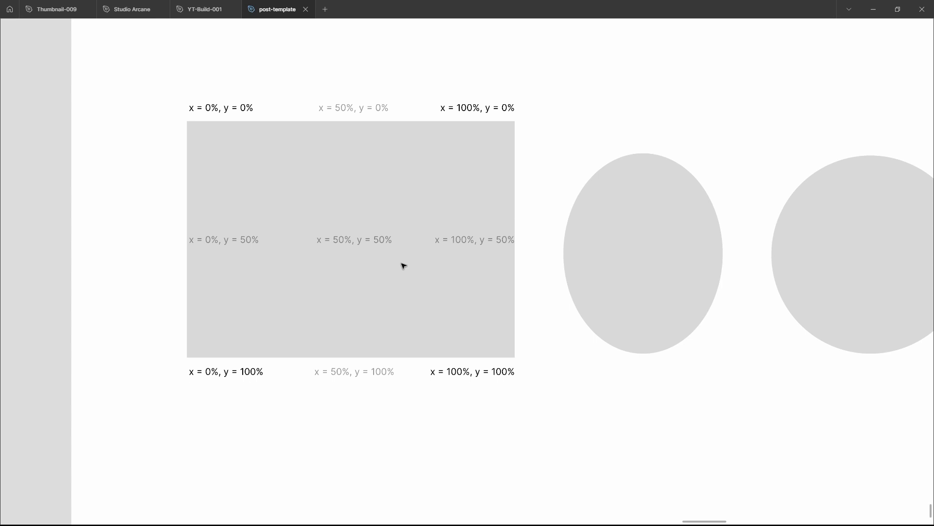
click(245, 169)
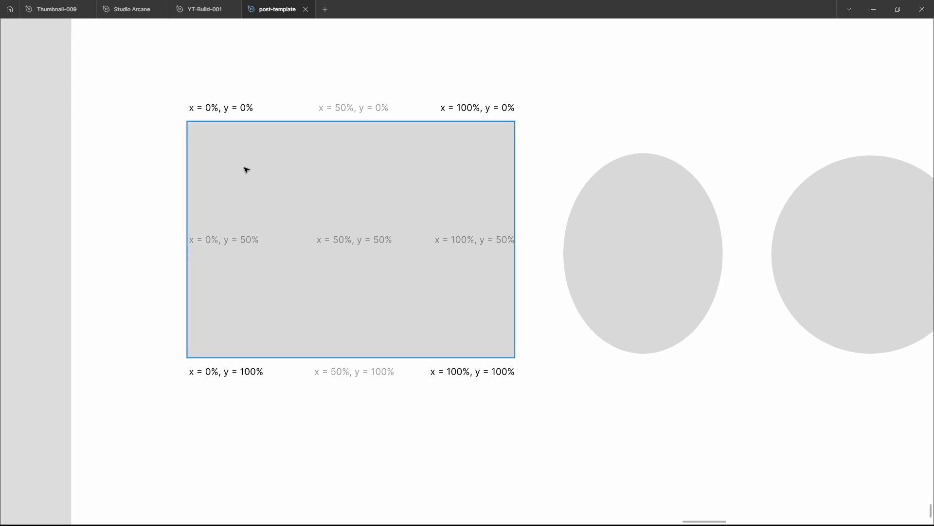
click(213, 90)
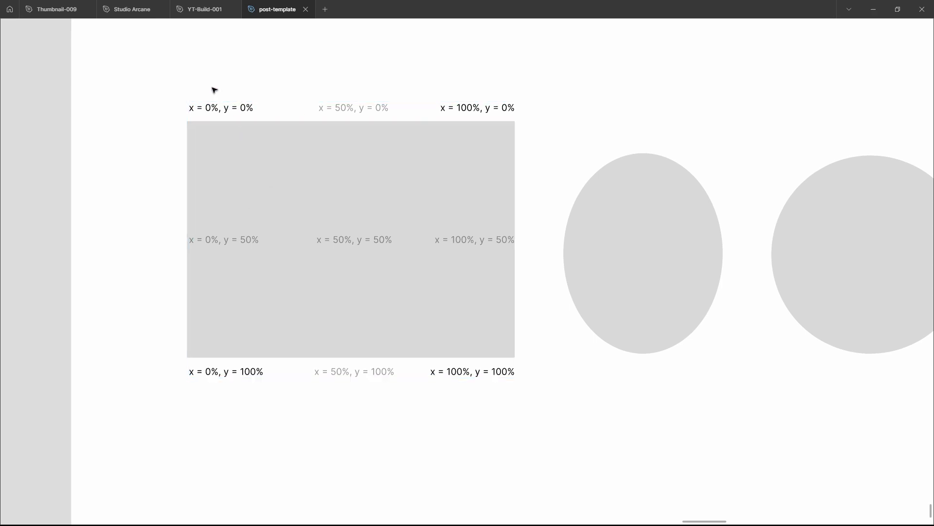
Select the box with its coordinate labels, then the top-left x/y percentage label
click(351, 238)
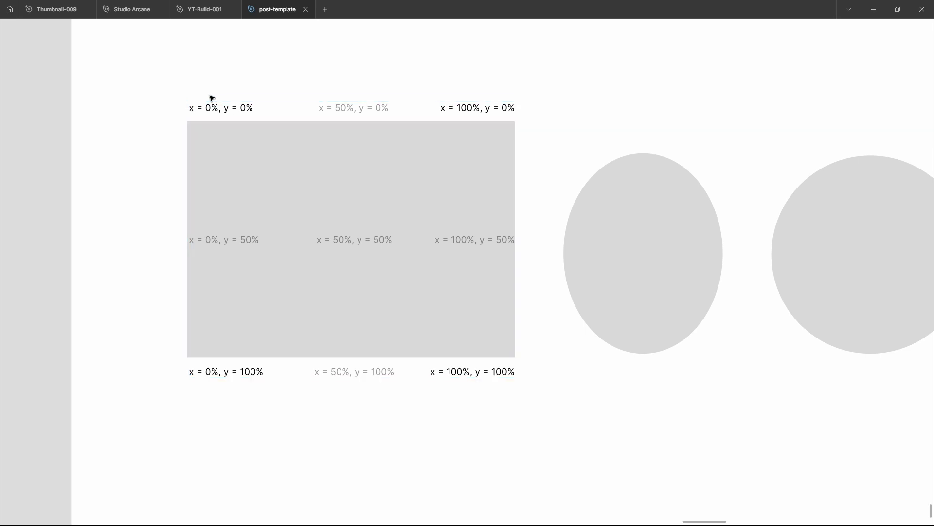
click(351, 239)
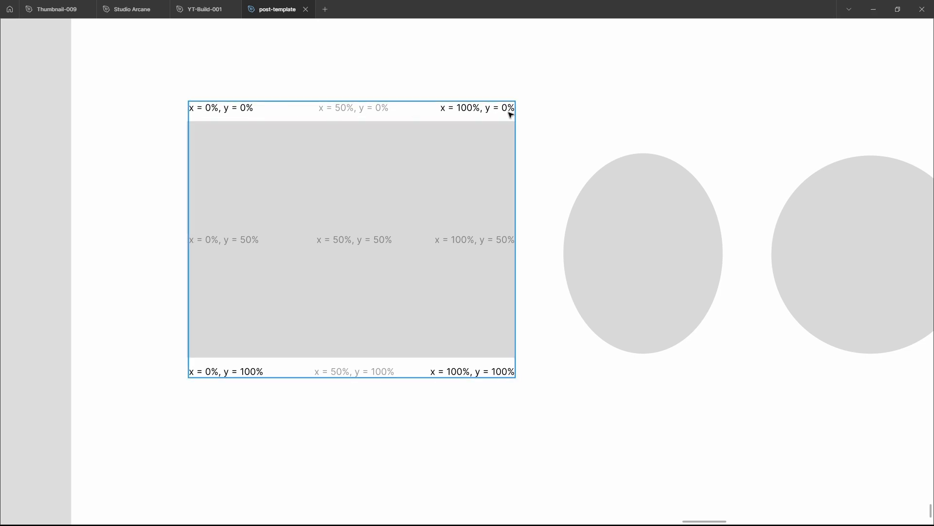
mouse_move(194, 105)
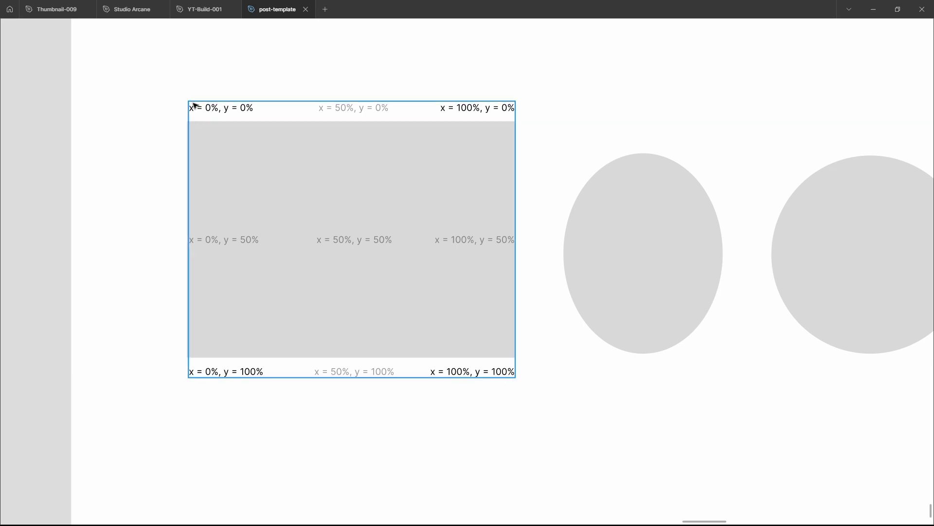
mouse_move(348, 113)
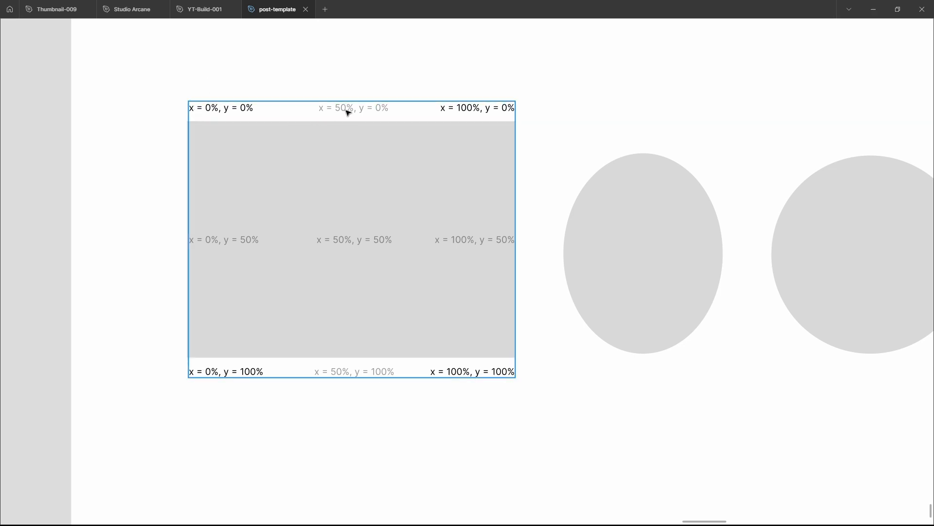
click(354, 108)
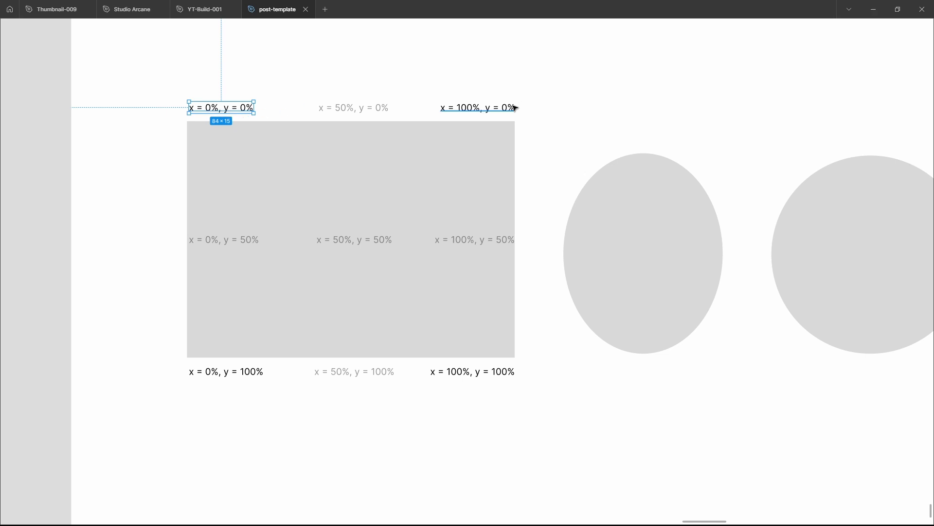
mouse_move(468, 97)
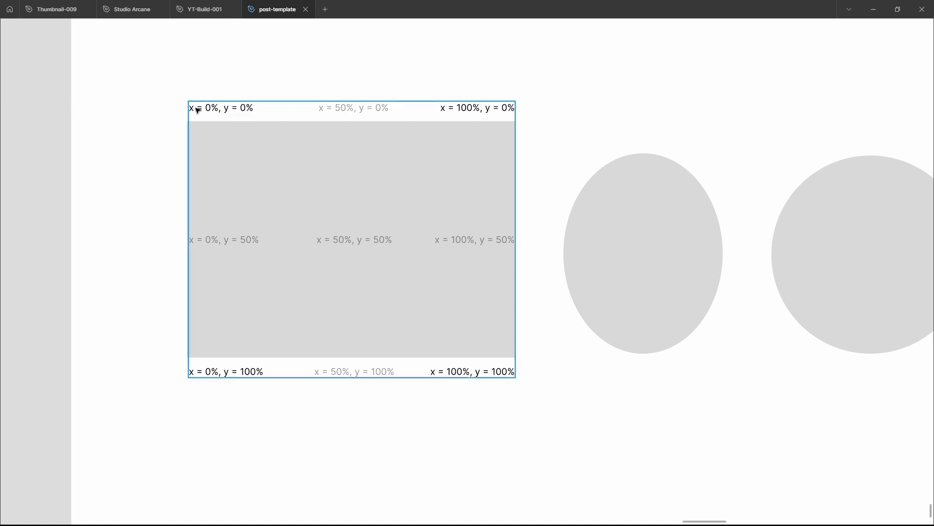
mouse_move(202, 112)
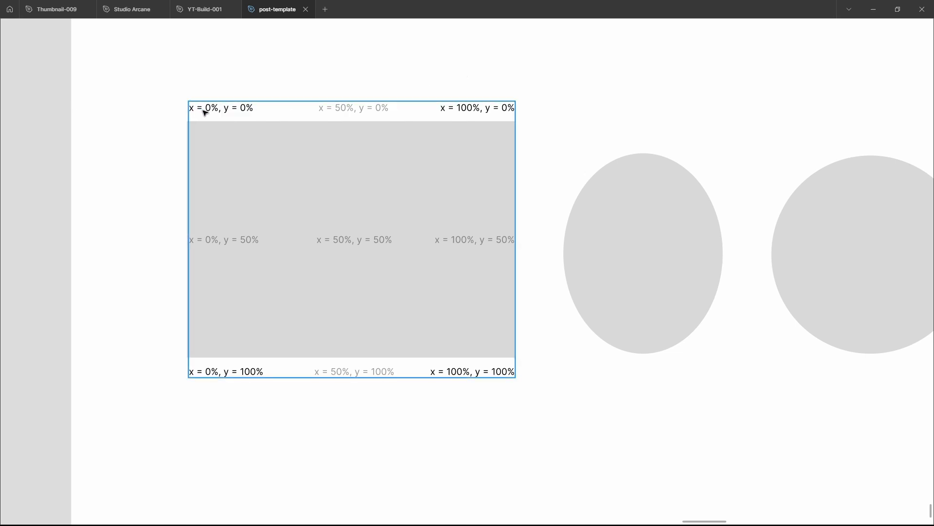
mouse_move(225, 111)
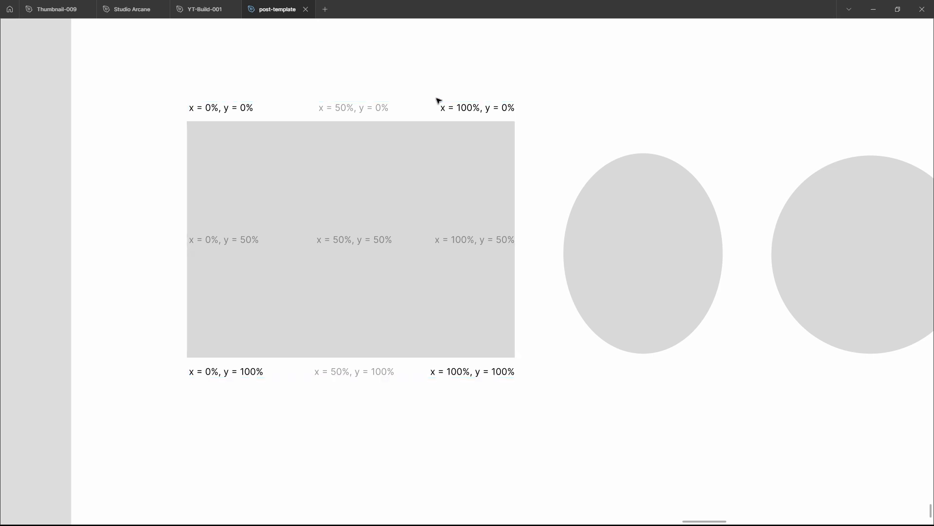
click(351, 238)
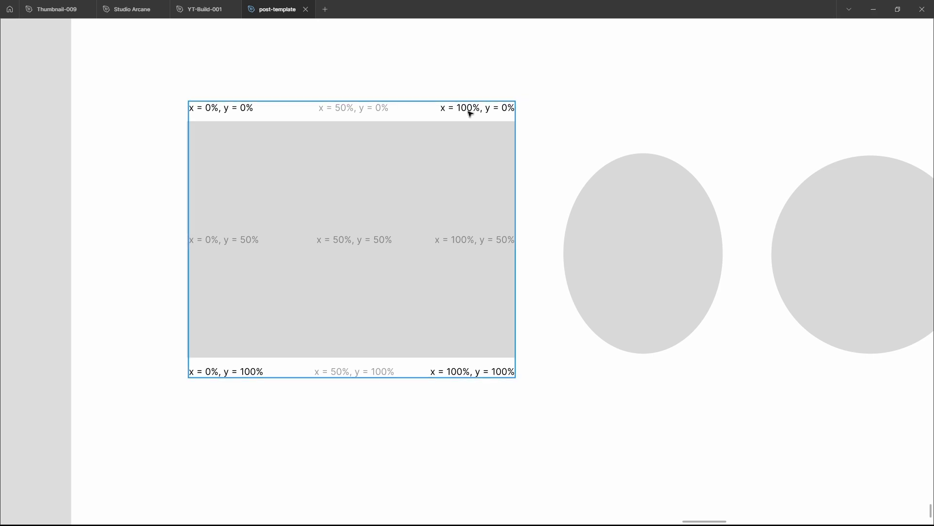
click(523, 132)
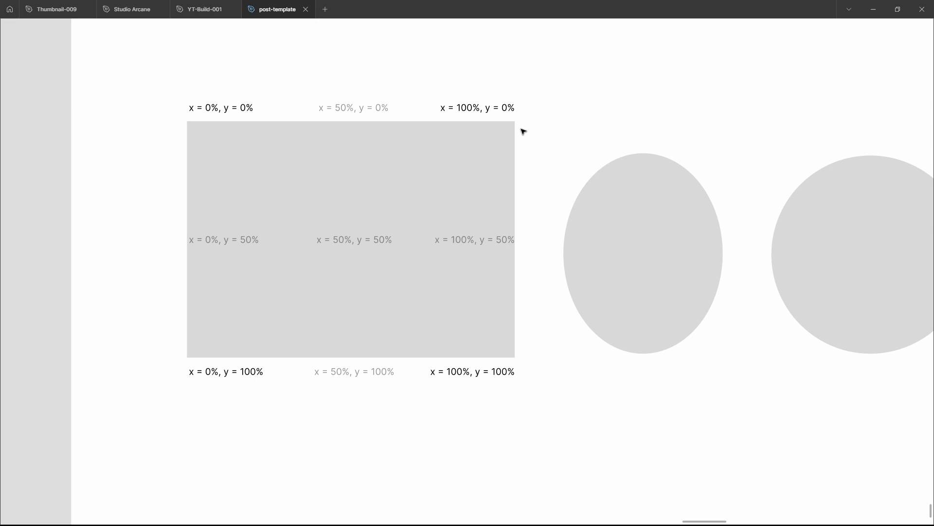
click(350, 244)
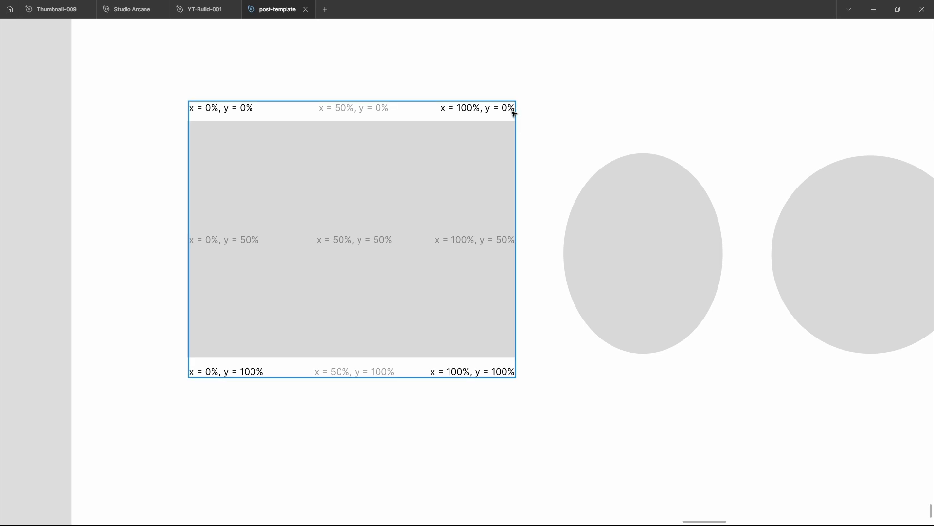
mouse_move(343, 117)
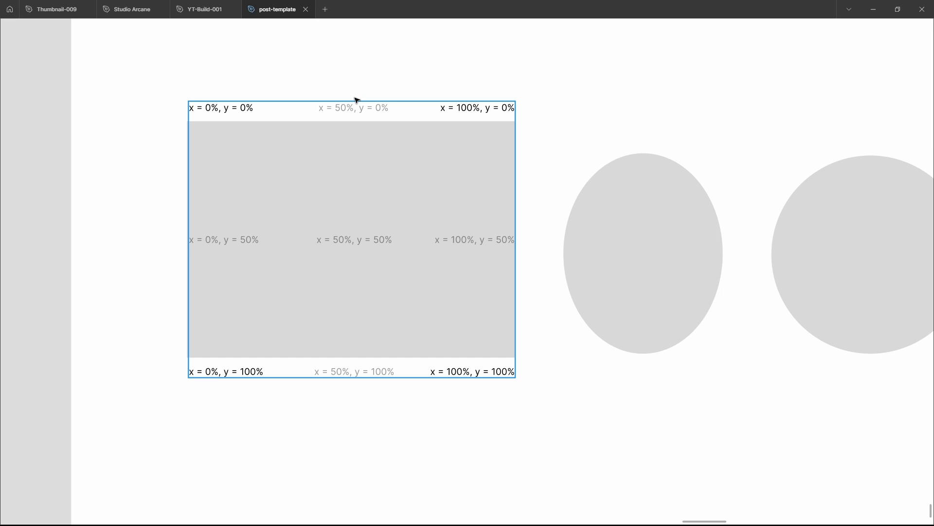
click(356, 93)
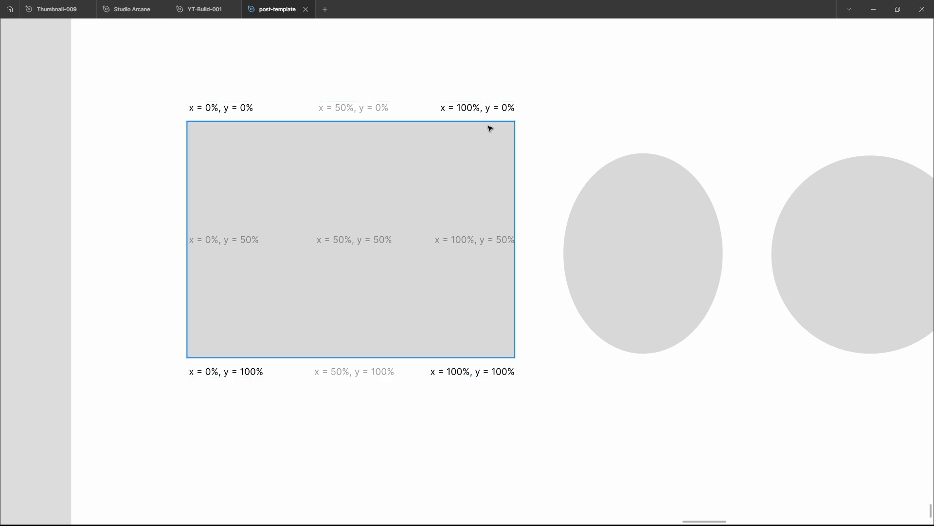
click(196, 385)
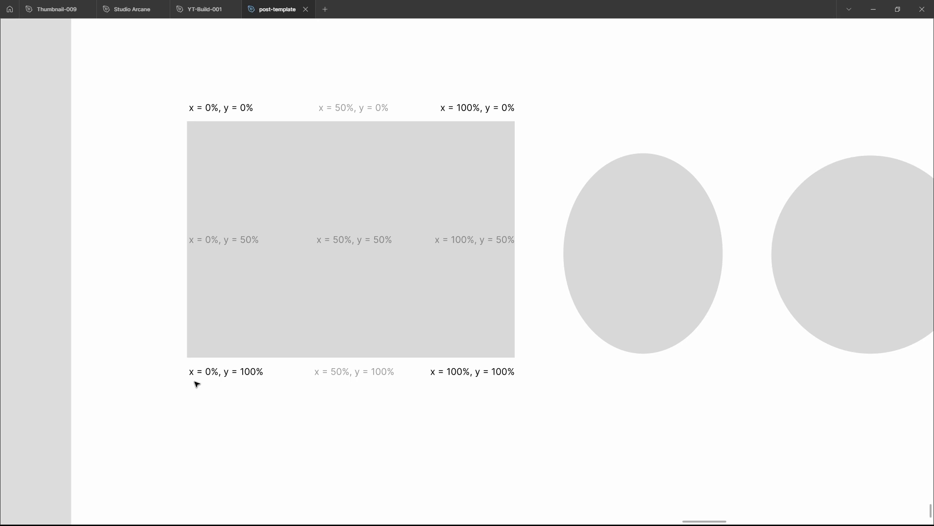
click(352, 238)
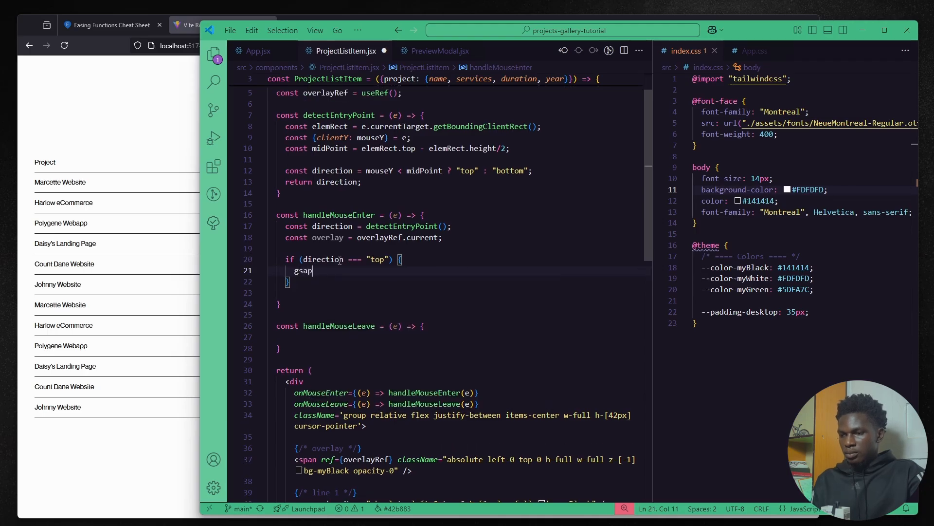
Write gsap.fromTo on the overlay with a clipPath polygon starting at the top edge
text(.fromTo()
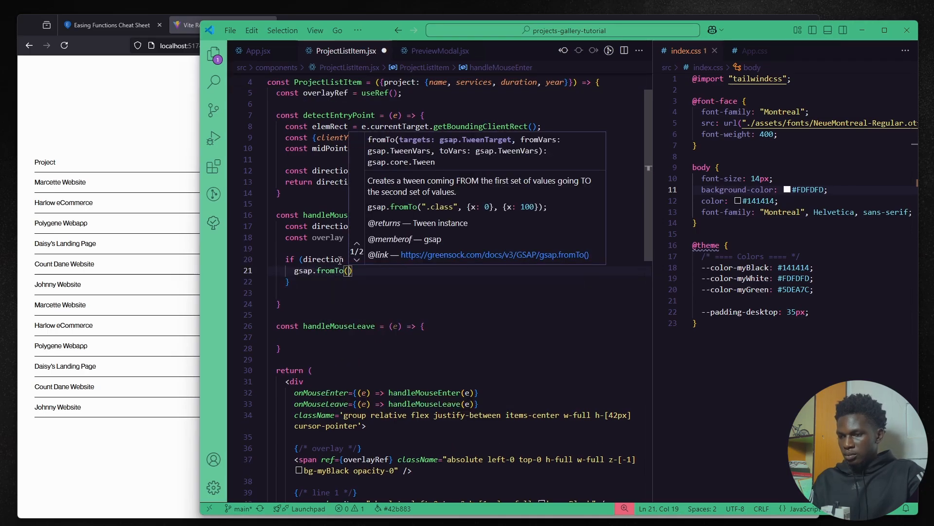
text(p)
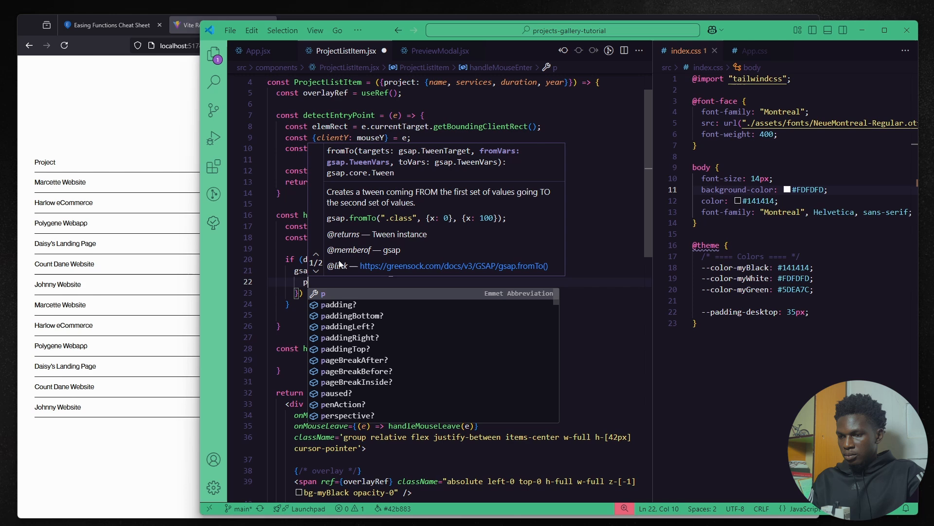
text(clipPath:)
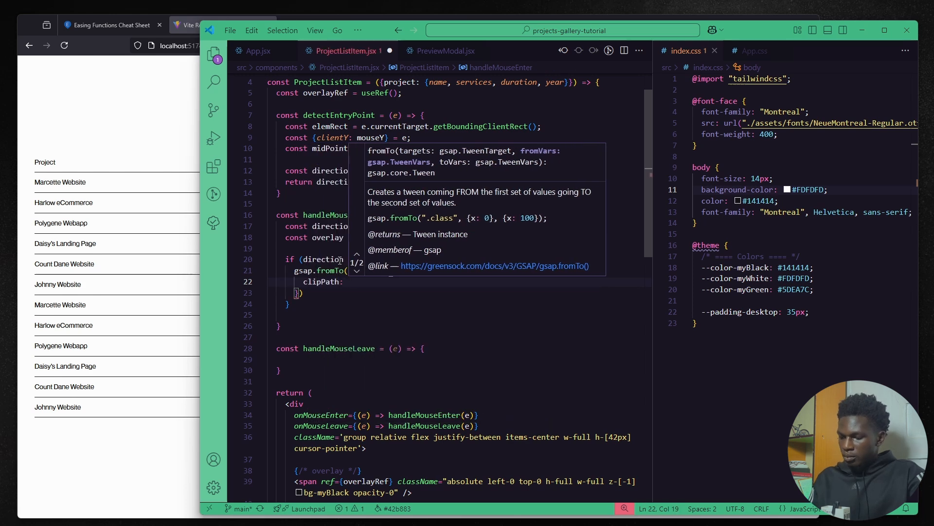
text("polygon")
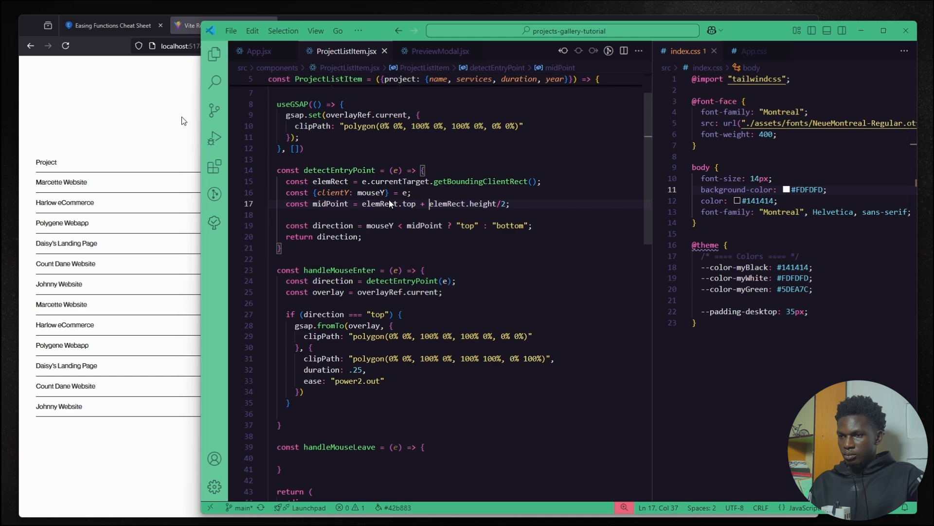
mouse_move(441, 207)
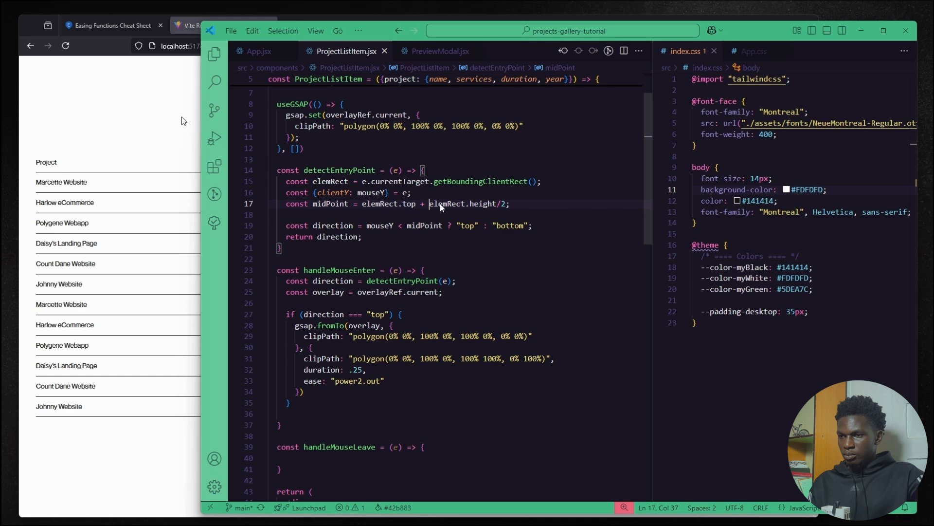
mouse_move(488, 202)
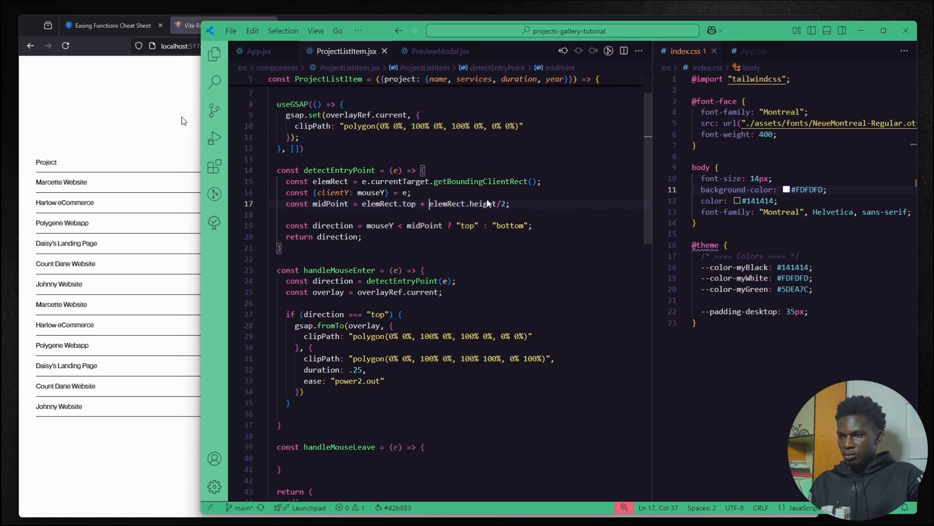
mouse_move(399, 209)
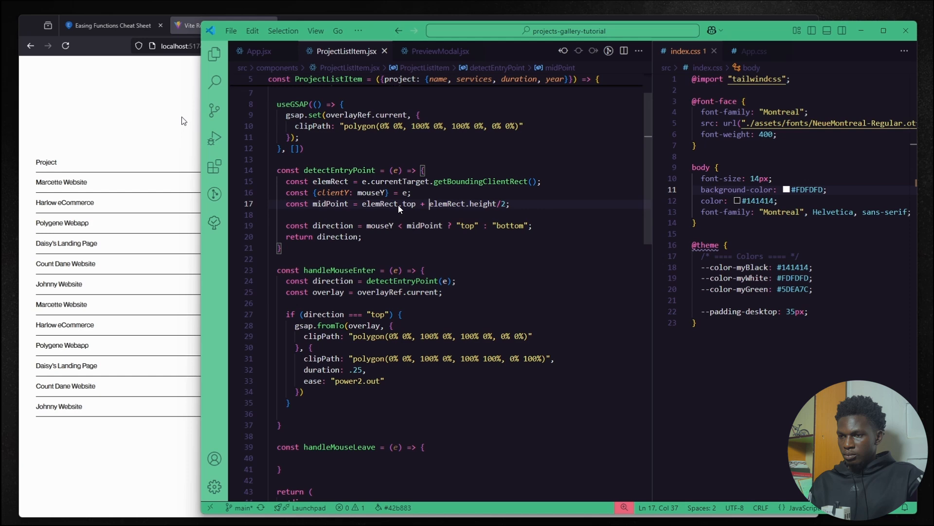
mouse_move(120, 169)
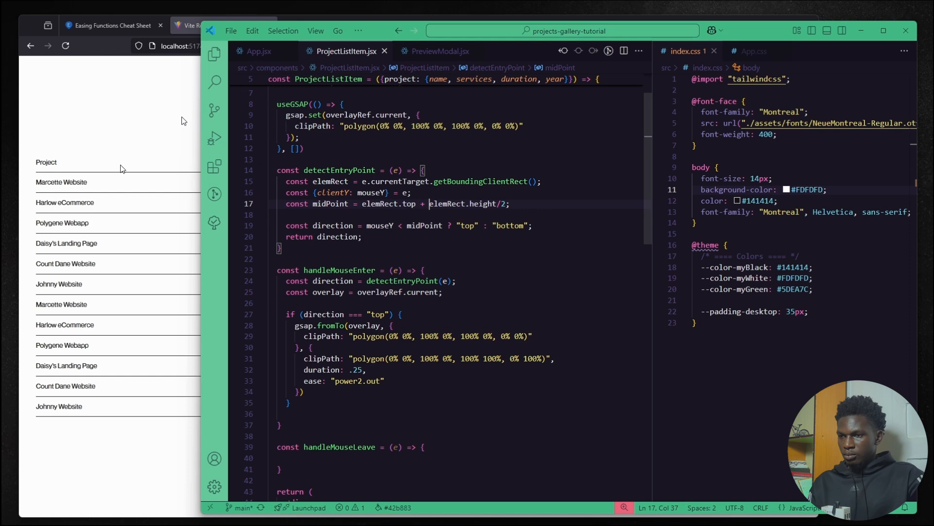
mouse_move(70, 182)
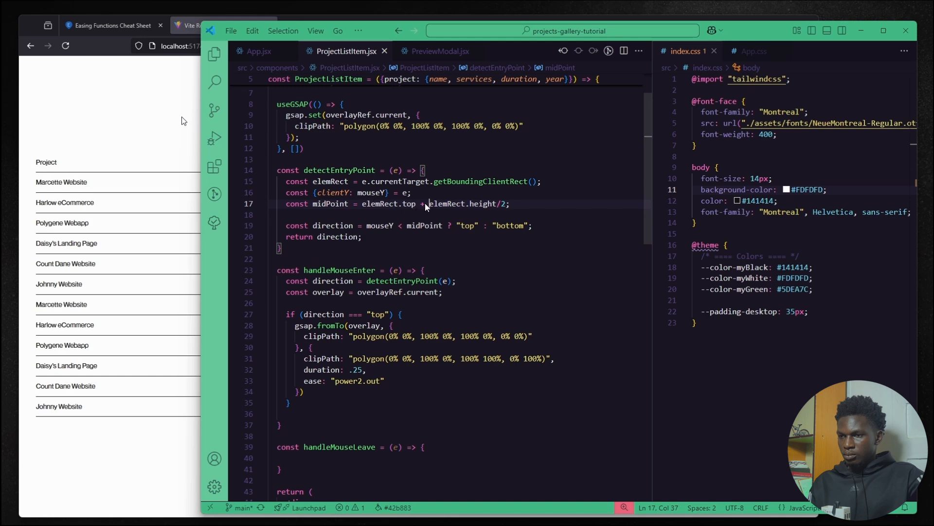
mouse_move(110, 193)
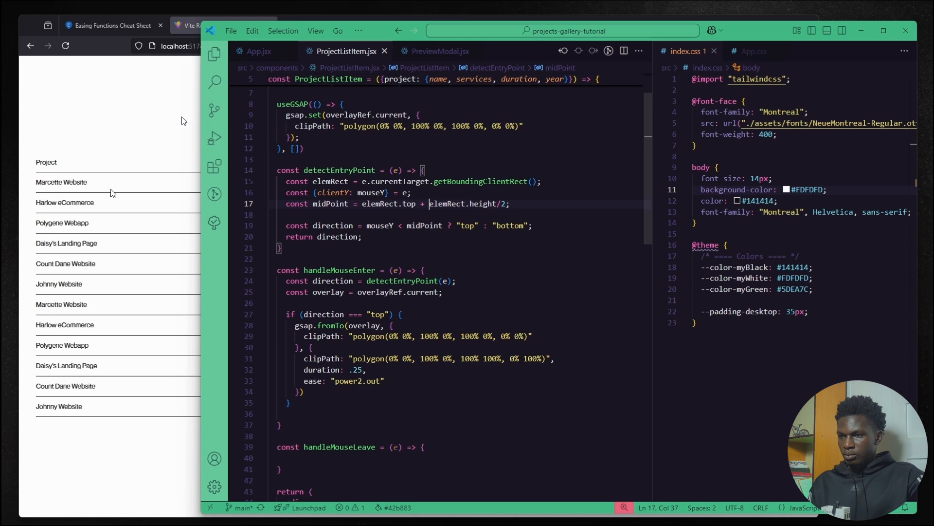
mouse_move(110, 177)
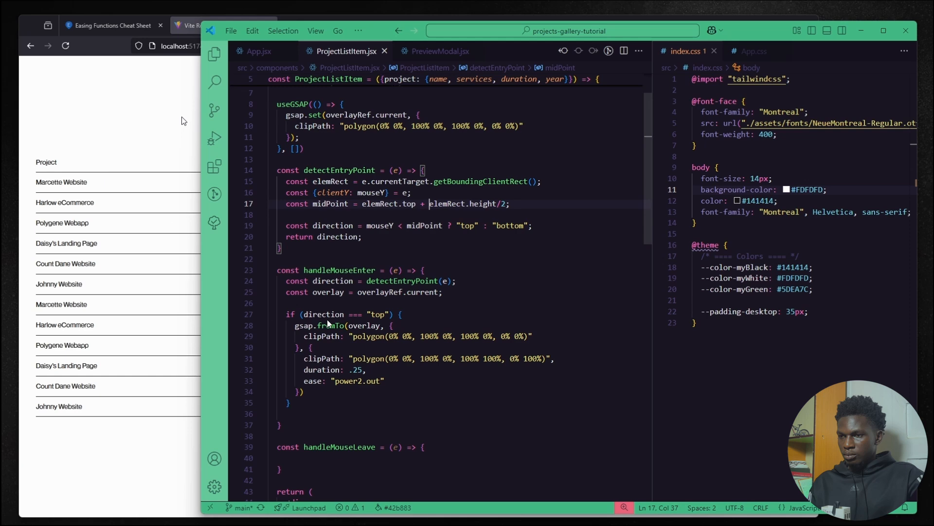
mouse_move(347, 366)
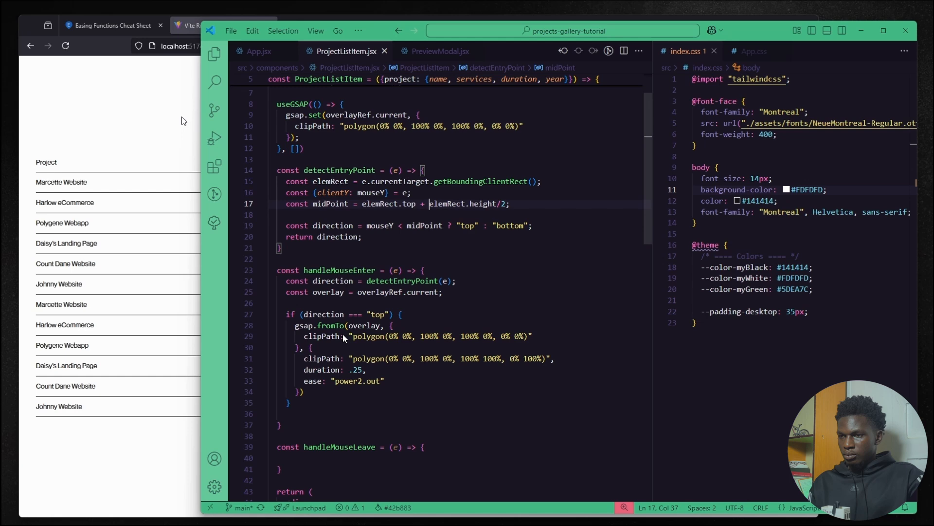
mouse_move(426, 210)
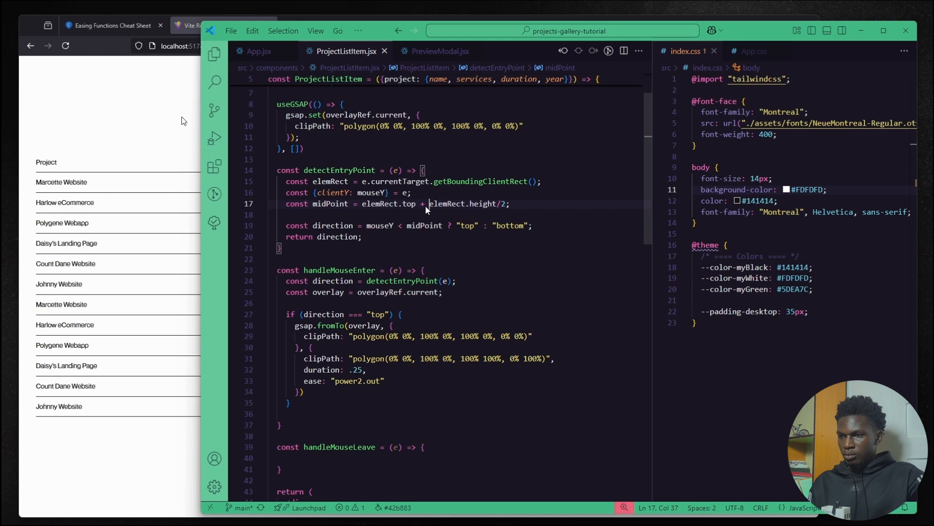
mouse_move(78, 185)
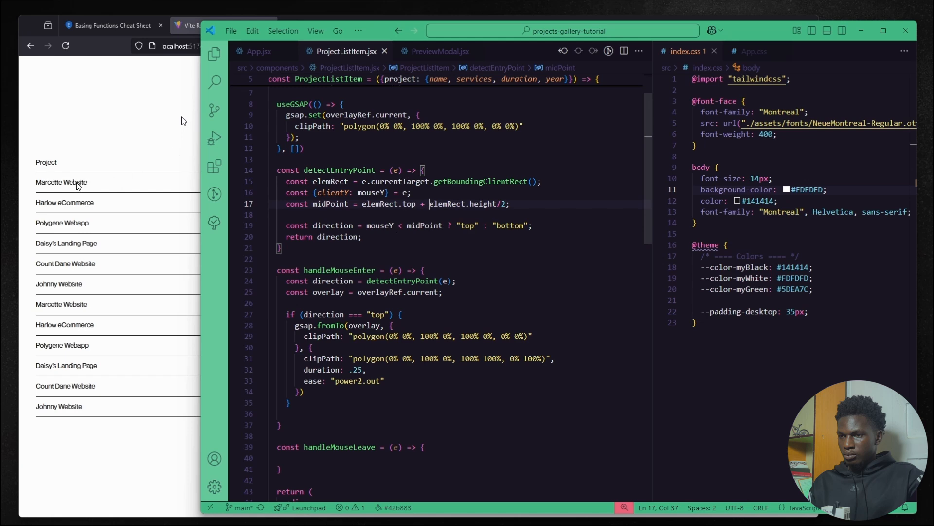
mouse_move(107, 176)
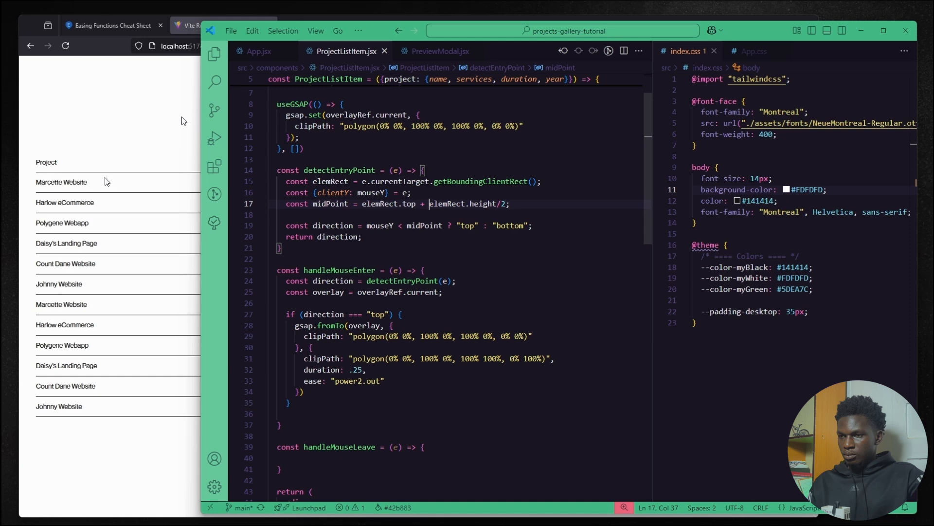
mouse_move(107, 196)
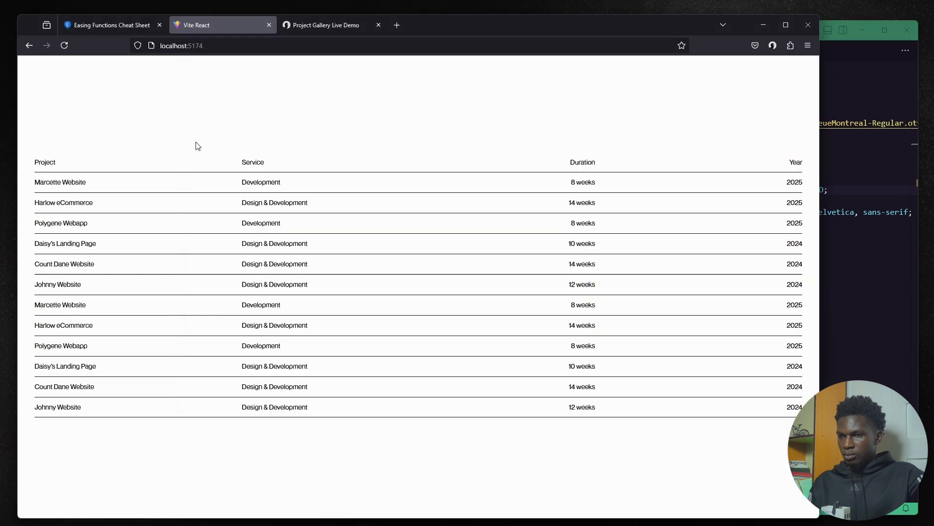
Focus the localhost:5174 gallery page and hover the rows to see the top-entry wipe
click(64, 45)
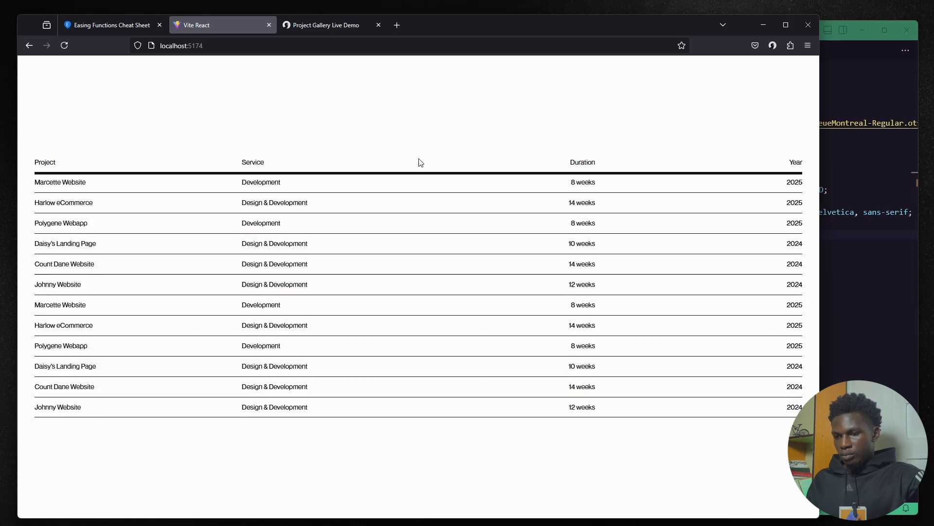
mouse_move(441, 155)
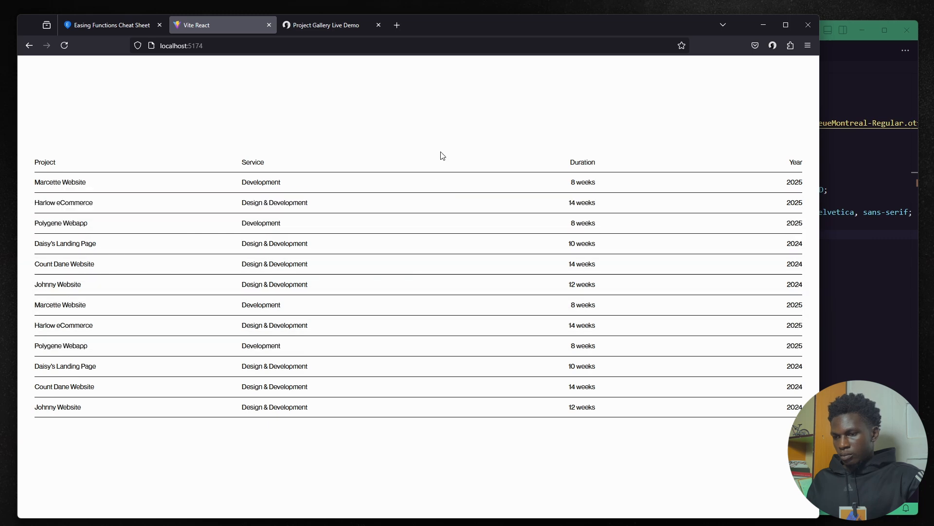
mouse_move(486, 433)
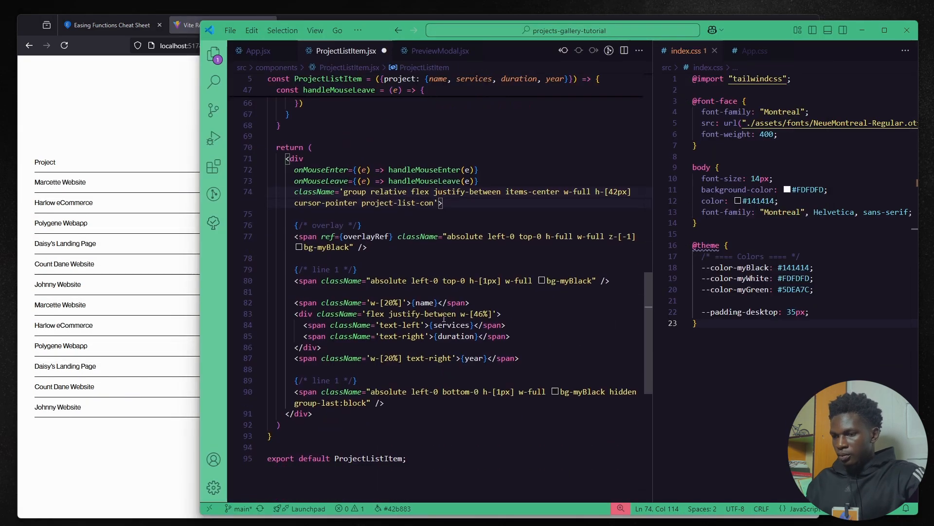
Write .project-list-con:hover rules colouring text myGreen with a transform .4s transition
text(list-first-text)
text(color: var(());)
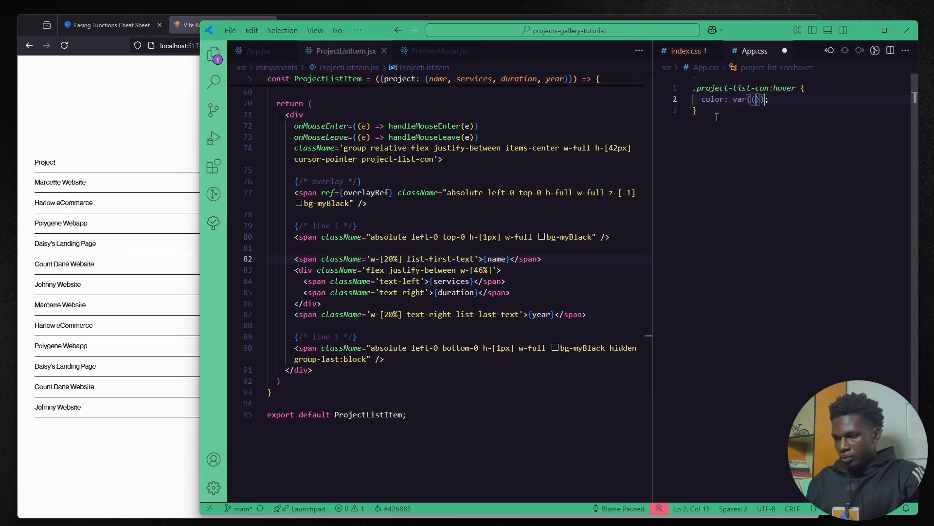
text(--color-myGreen);)
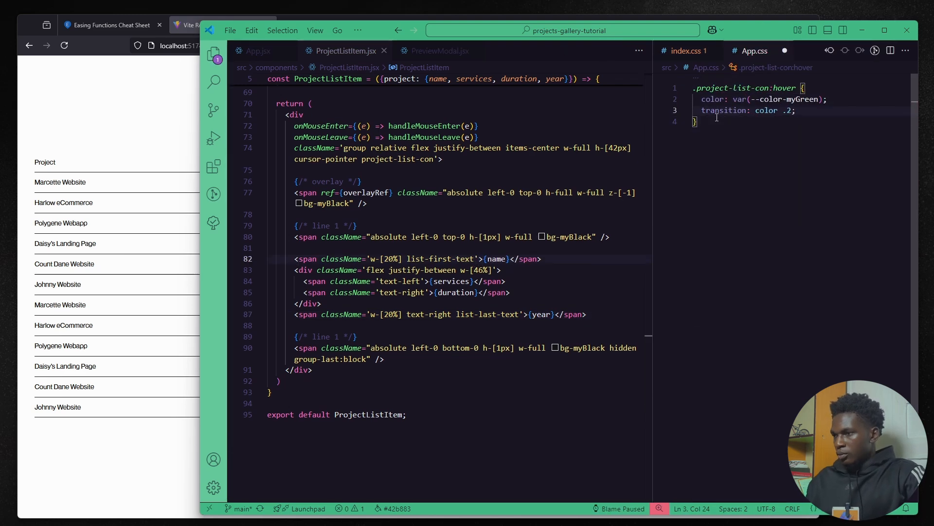
text(.project-list-con:hover .list-first-text,)
text(.project-list-con:hover .list-last-text {)
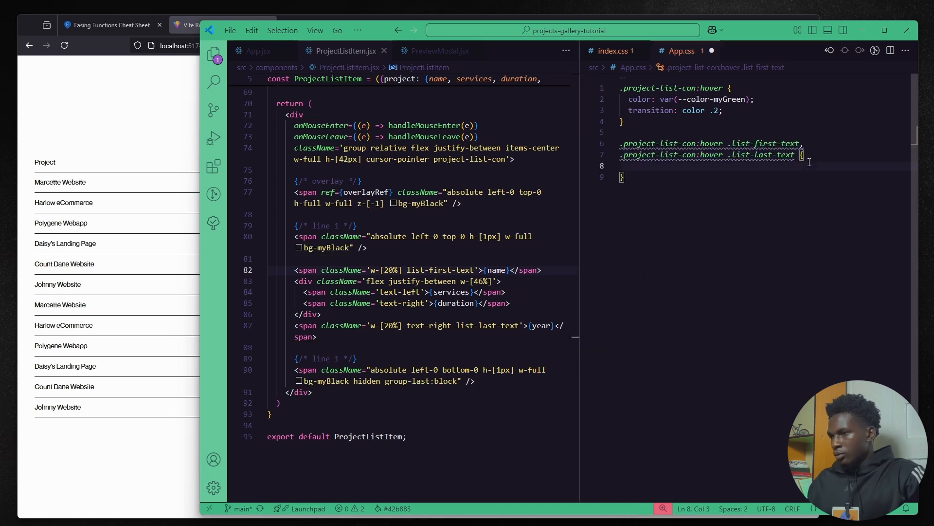
text(transition: transform .4 cu)
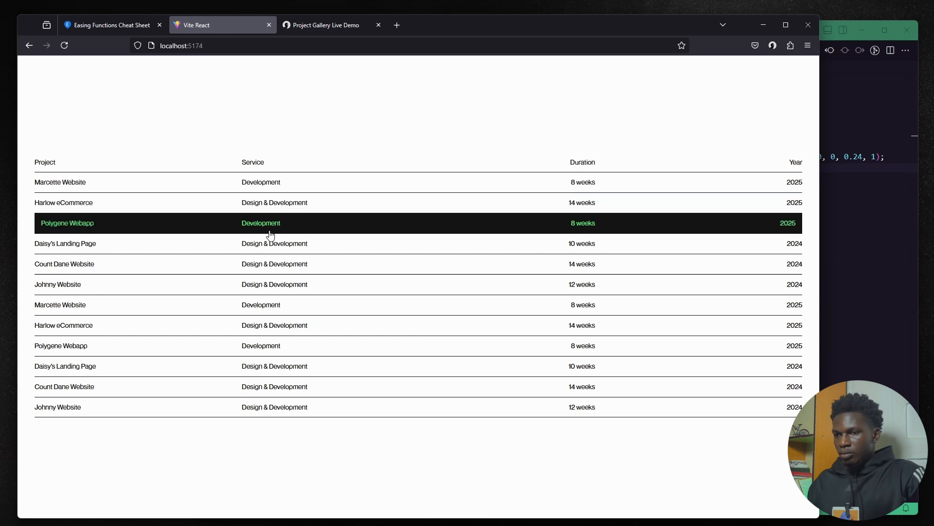
mouse_move(286, 230)
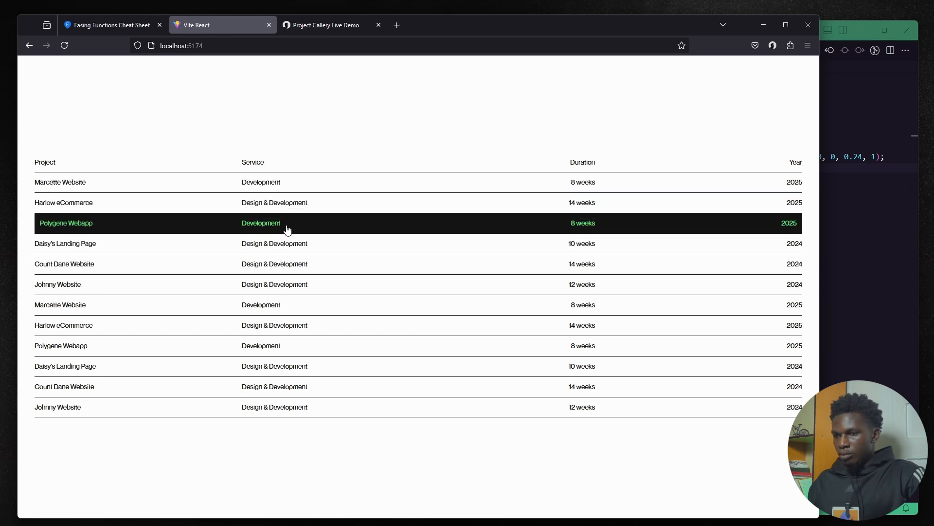
mouse_move(248, 67)
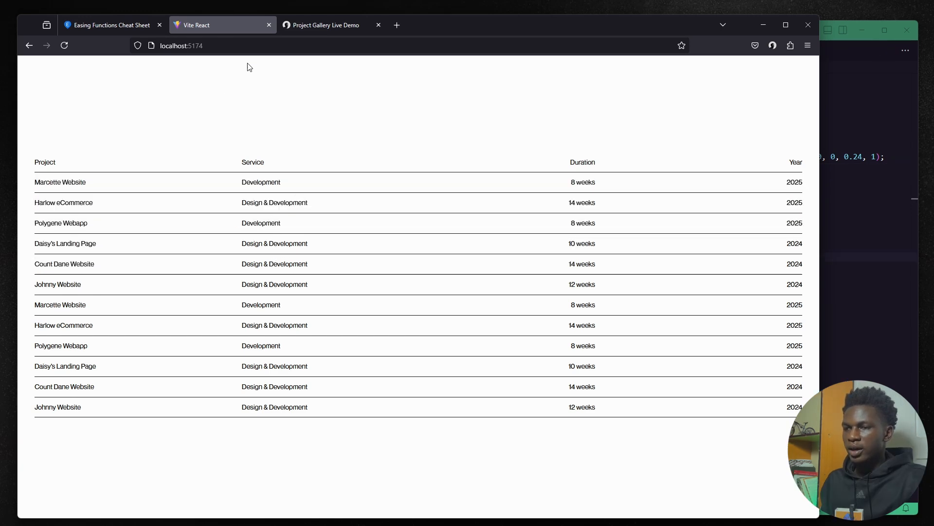
mouse_move(381, 203)
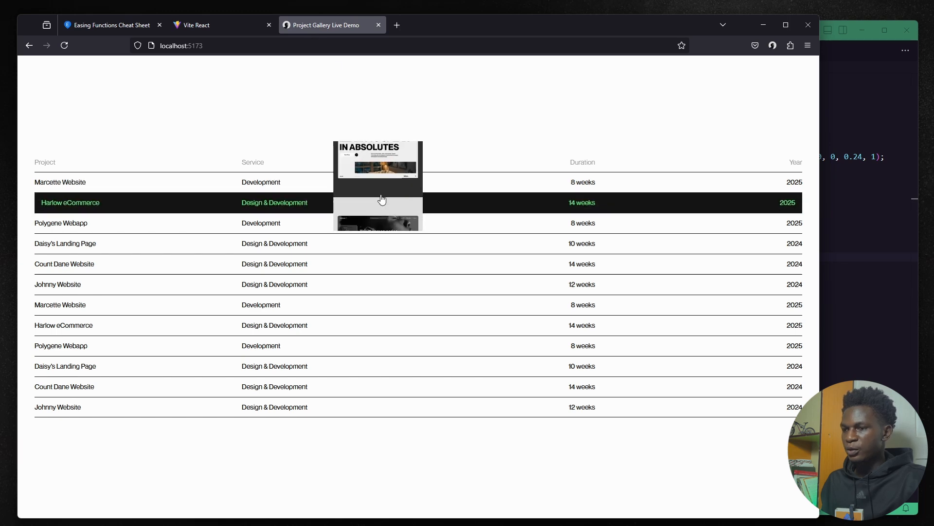
mouse_move(427, 213)
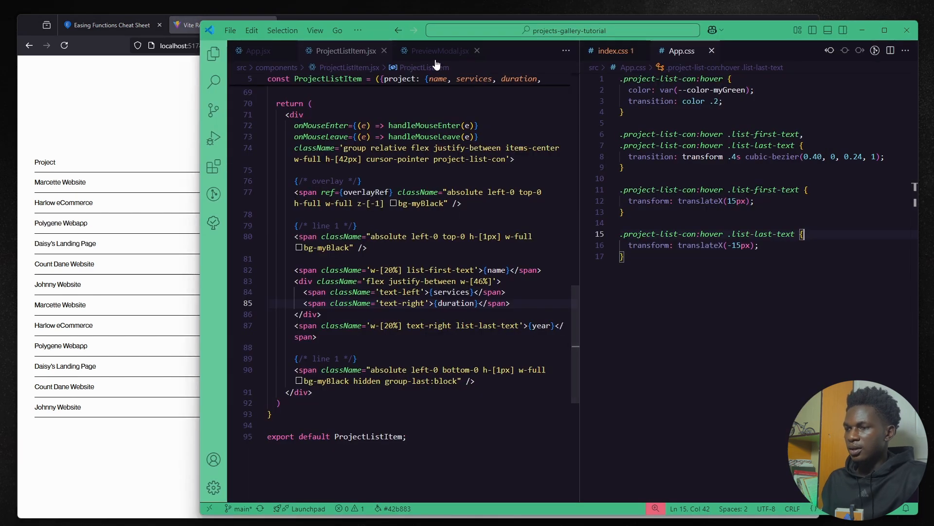
Map projectList into fixed 250px square preview divs in PreviewModal
click(437, 51)
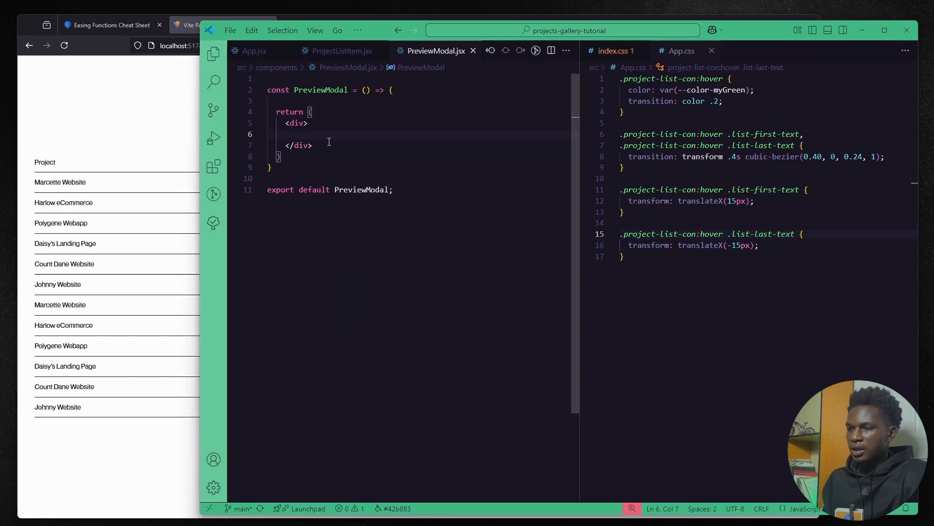
text({/* previews */})
click(328, 90)
text({projectList = [)
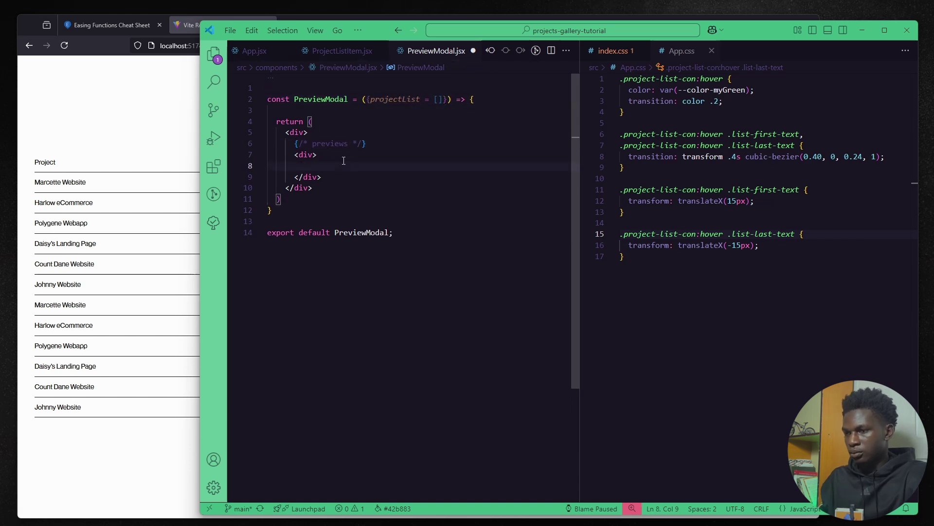
text(projectList.map(({reviews}, i) => ()
click(410, 131)
text( className=")
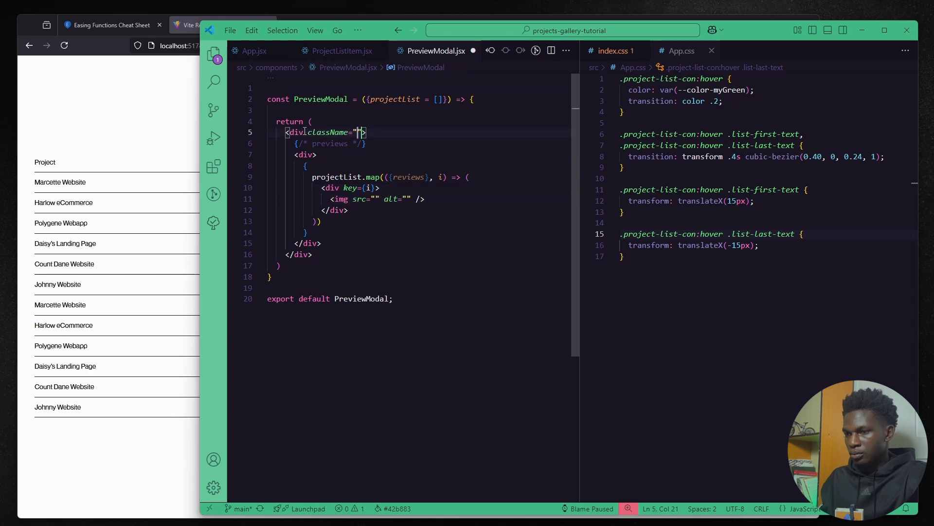
text(fixed w-[250px] aspect-square top-0 left-0 bg-myBlack translate-[-50%] pointer-events-none)
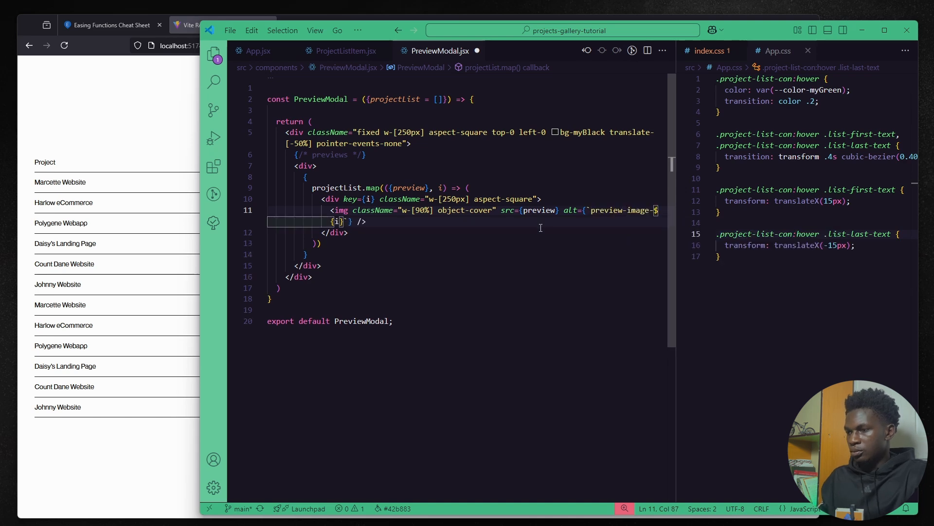
Render <PreviewModal> in App with projectList and wire row onMouseEnter to set activeIndex
click(258, 51)
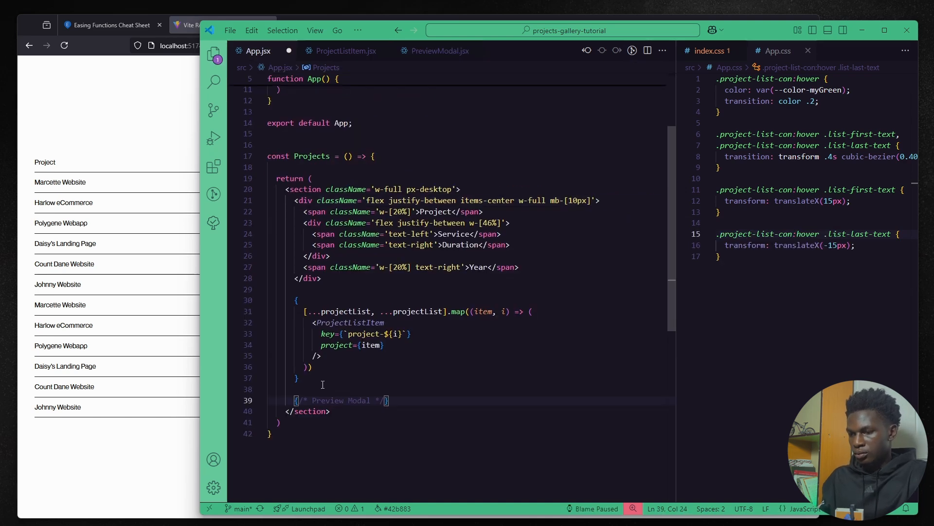
text(<PreviewModal)
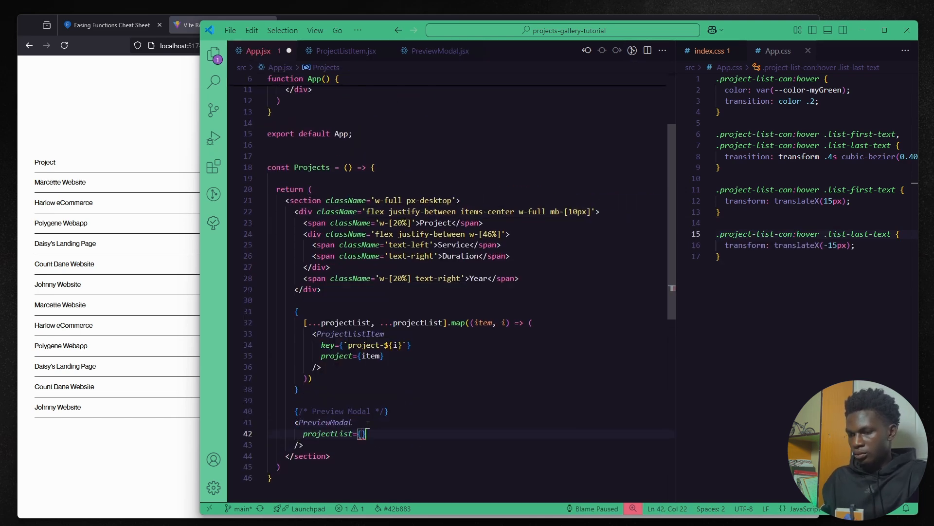
click(440, 51)
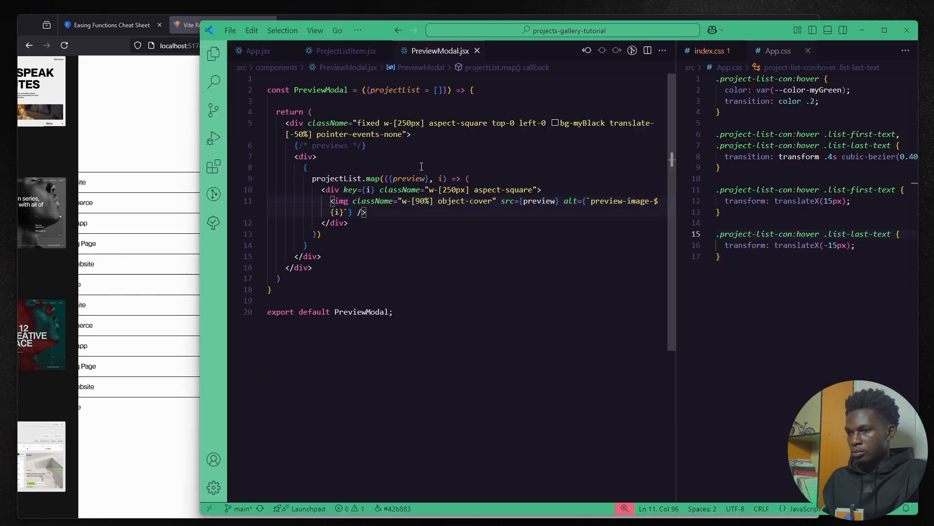
click(344, 51)
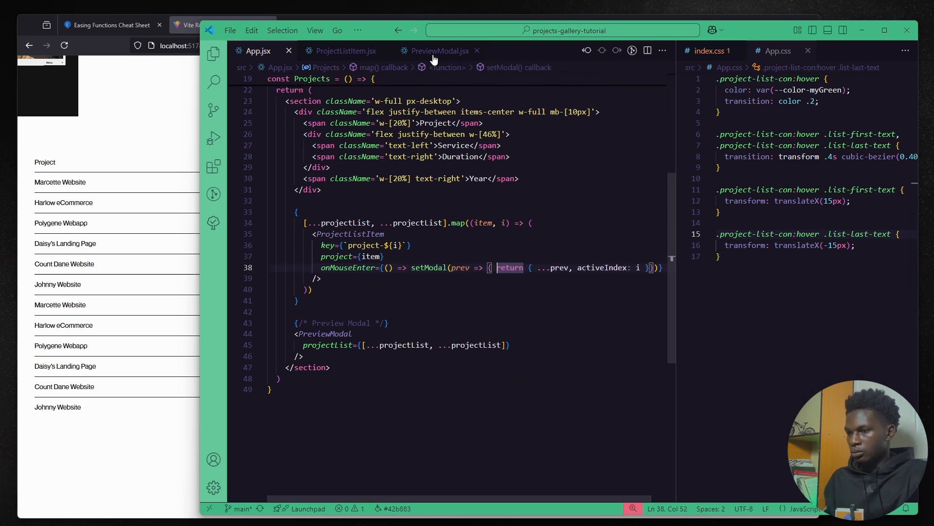
Add refs and a useGSAP hook sliding the image stack's yPercent by activeIndex
click(343, 51)
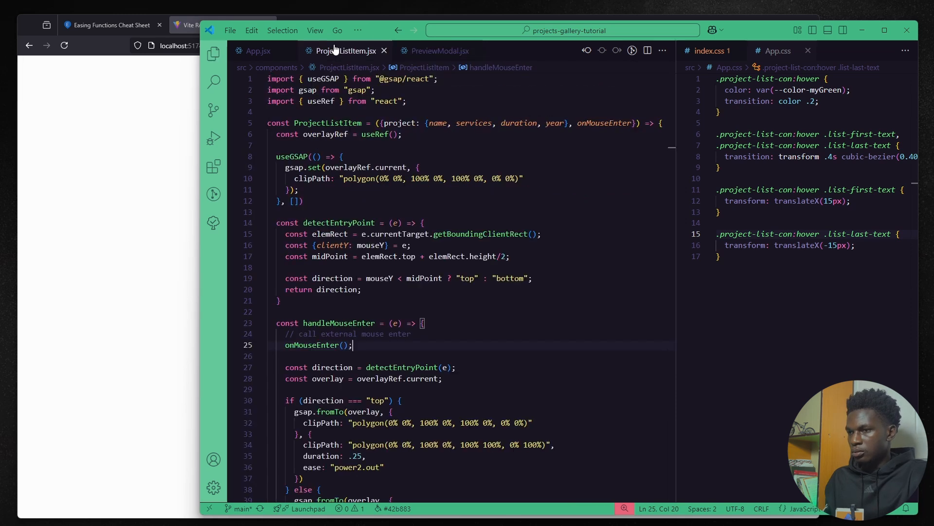
click(440, 51)
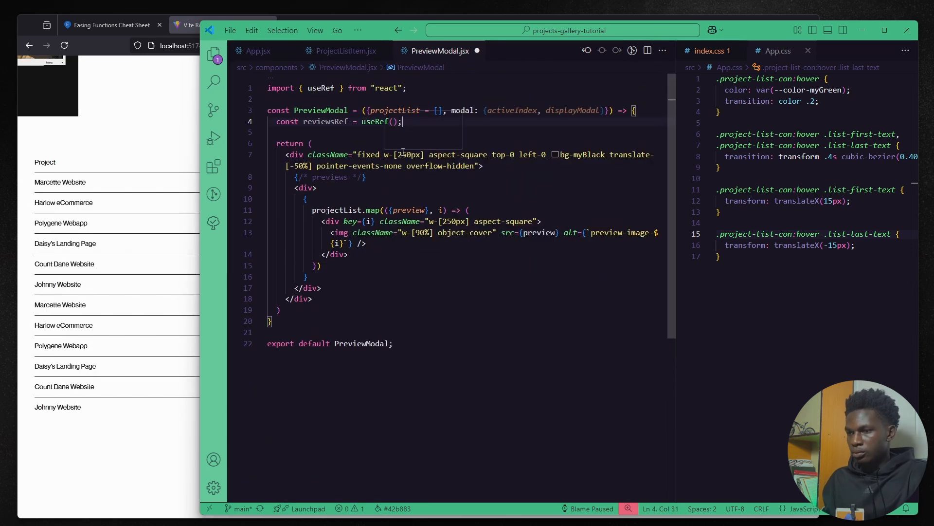
text(useGSAP(() => {)
text(gsap.to)
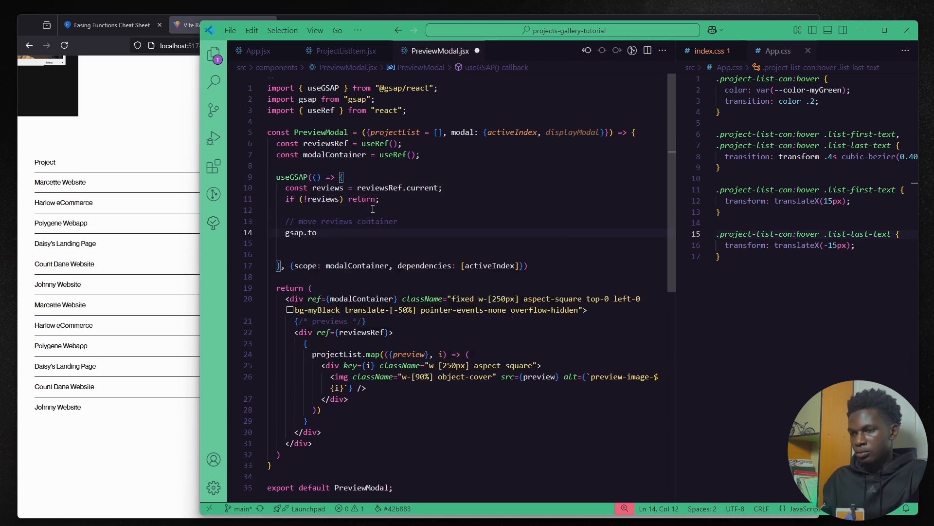
text(const translateFactor = -100/projectList.length;)
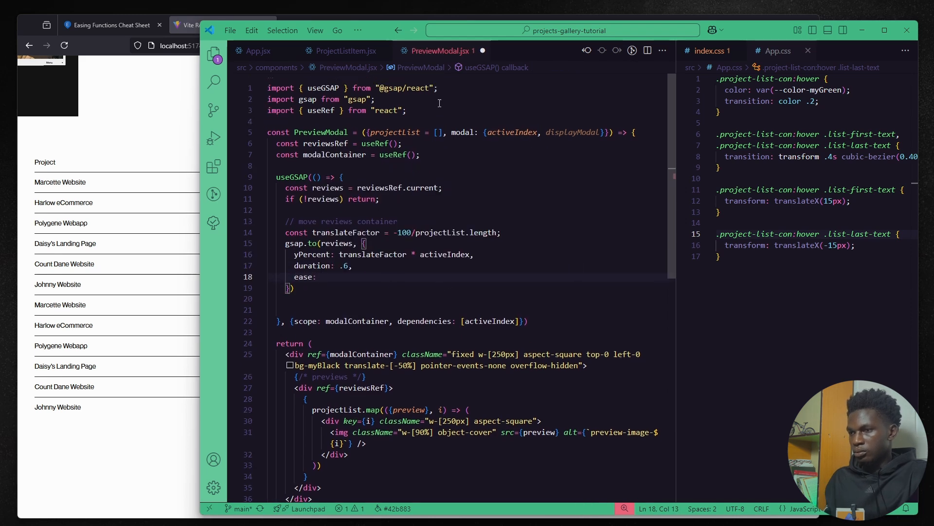
Create myEase1 with CustomEase.create("custom", "0.76, 0, 0.24, 1")
text(const myEase1 = gs)
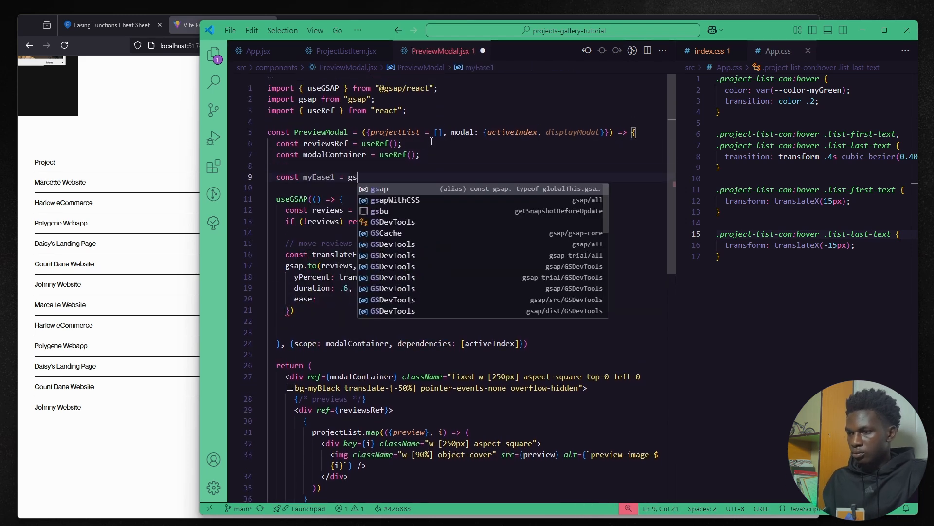
text(CustomEase.create("custom)
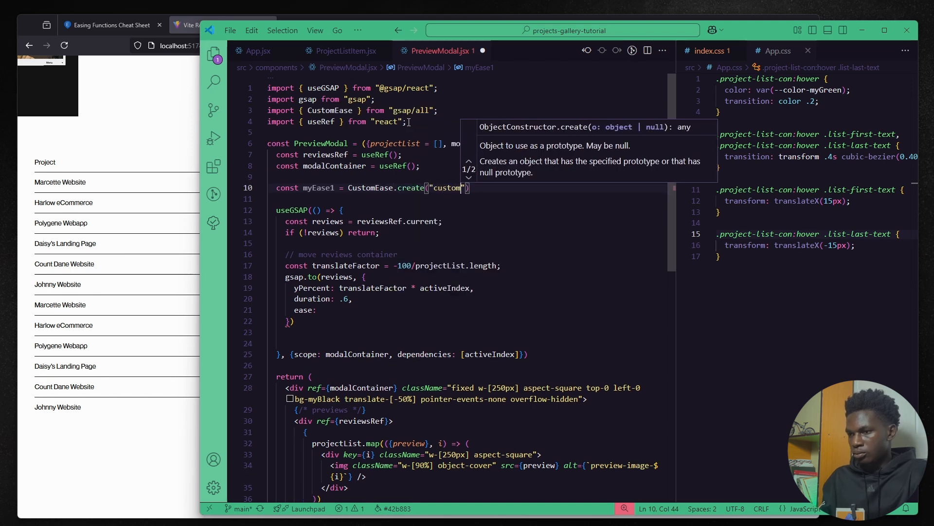
text(, "0.76, 0, 0.24, 1")
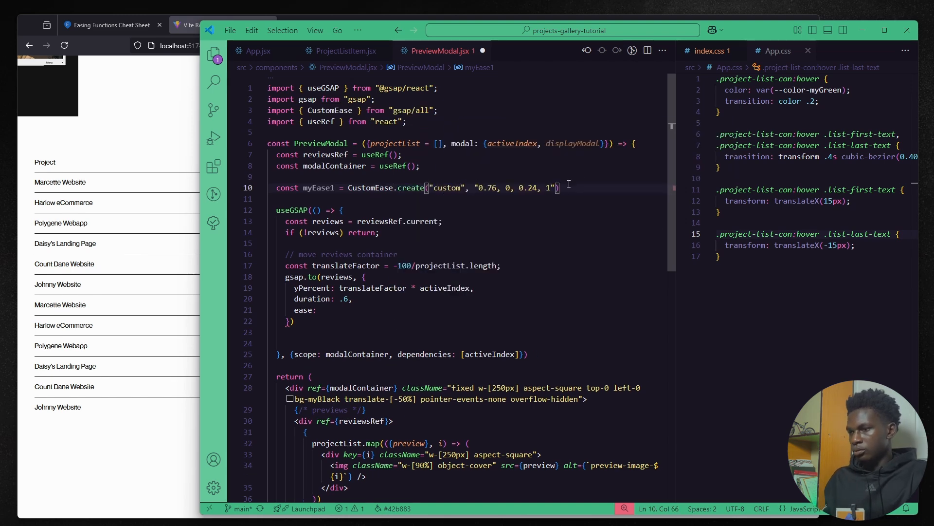
scroll(down, 3)
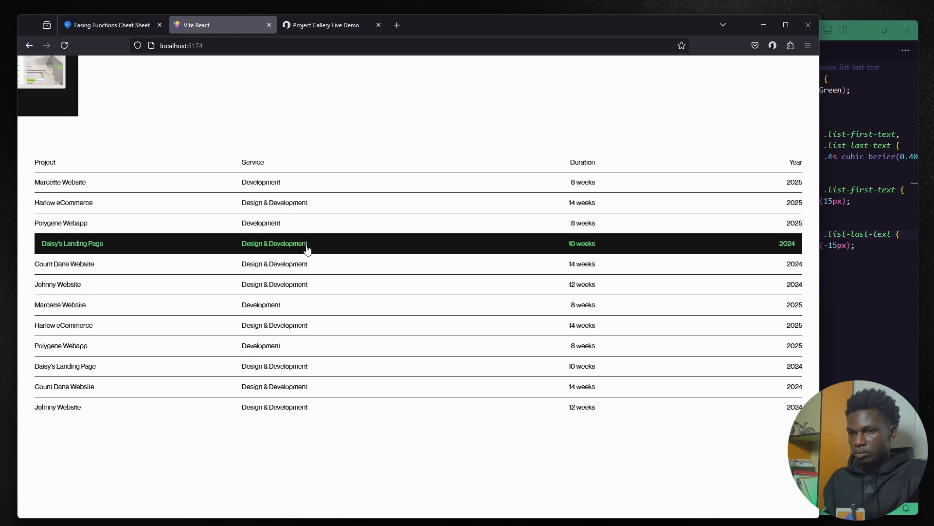
Check row hover in Firefox, then add justify-center items-center to the preview item classes
key(alt+tab)
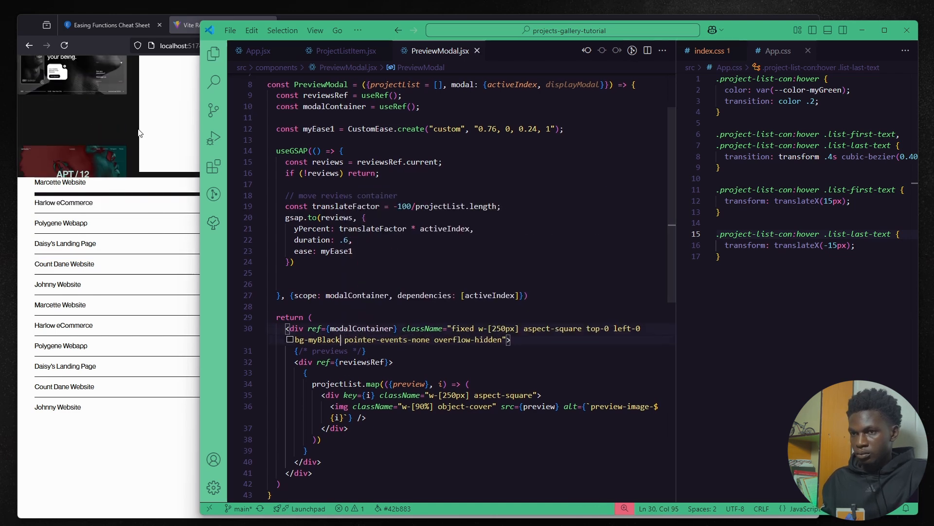
key(alt+tab)
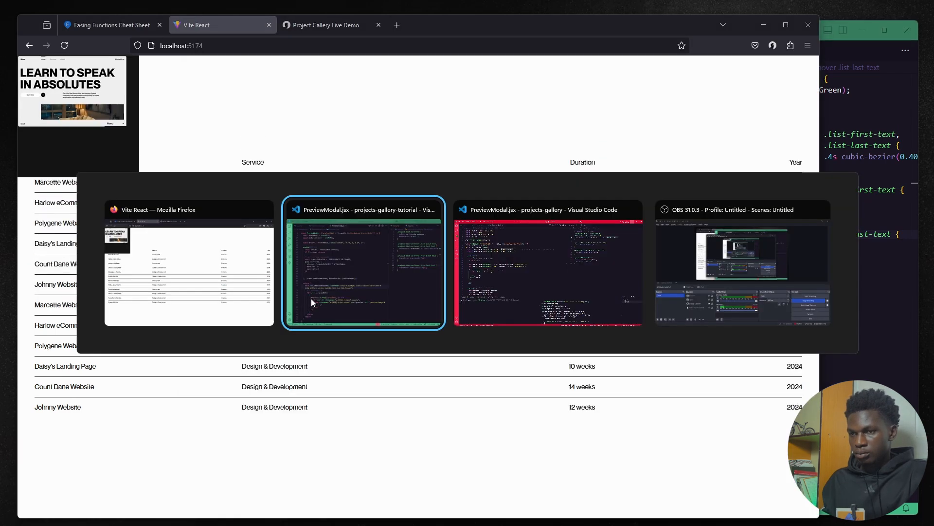
click(363, 264)
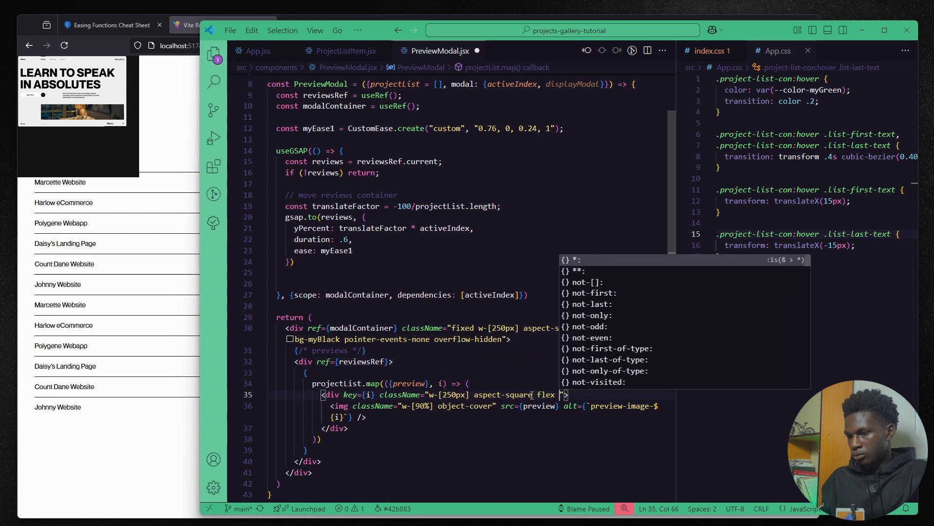
text(justify-center items-center)
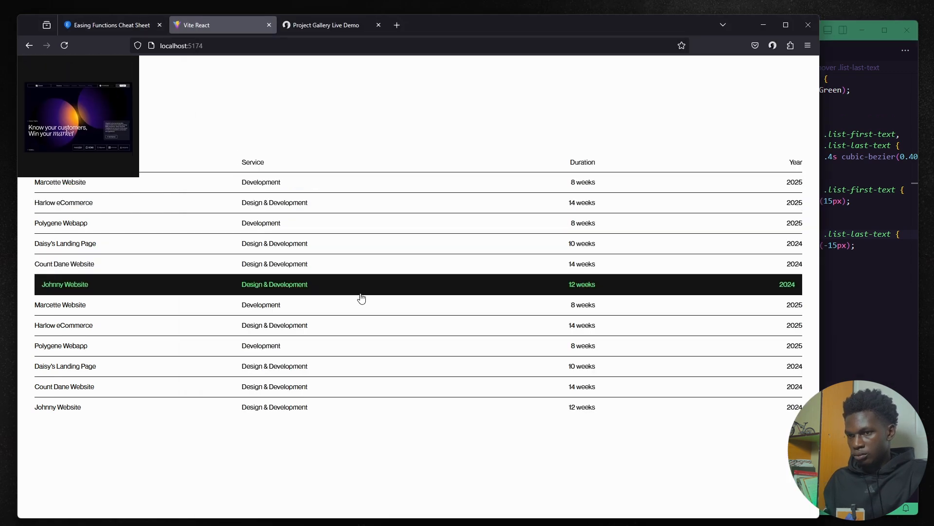
mouse_move(410, 251)
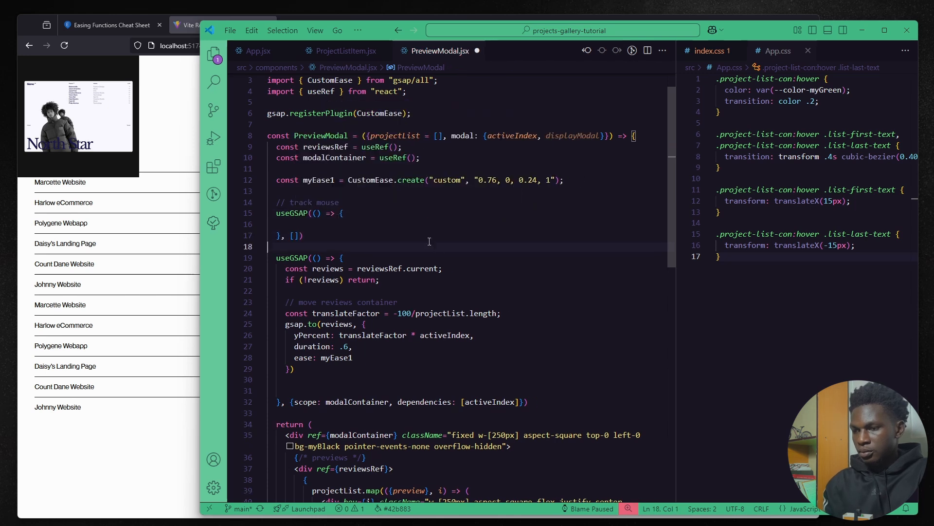
Add gsap.quickTo left/top setters with 0.6s power3.out and call them from a window mousemove listener
text(const modalContainer.current;)
text(if (!con) return;)
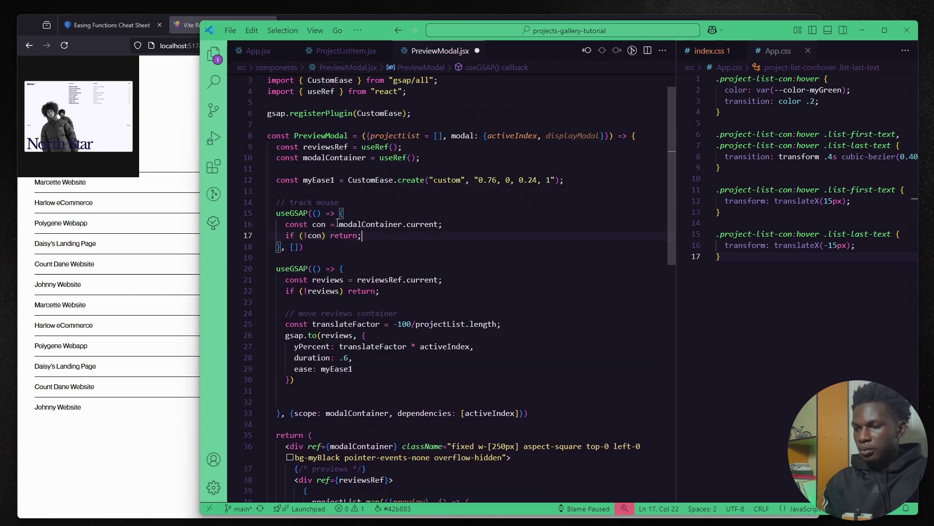
text(gsap.quickTo(con, "left", ))
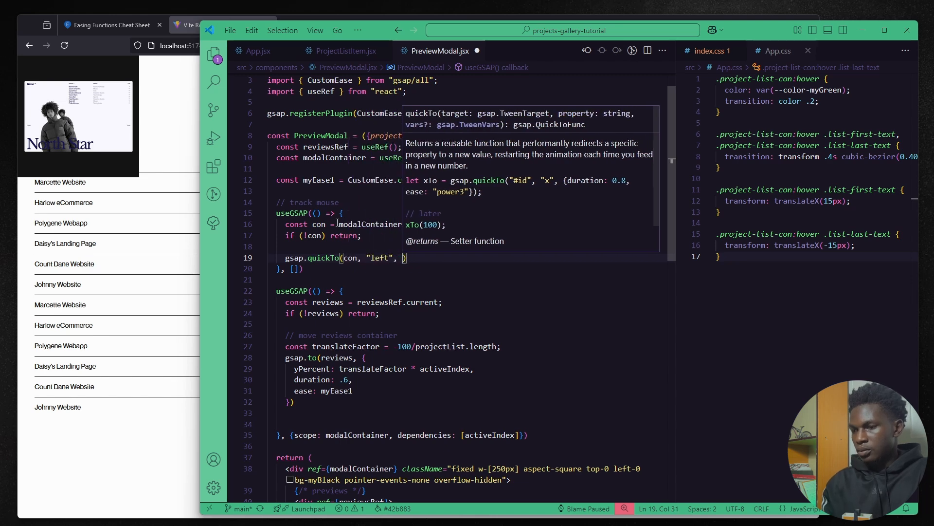
text({duration: .6, ease: "power3.out"});)
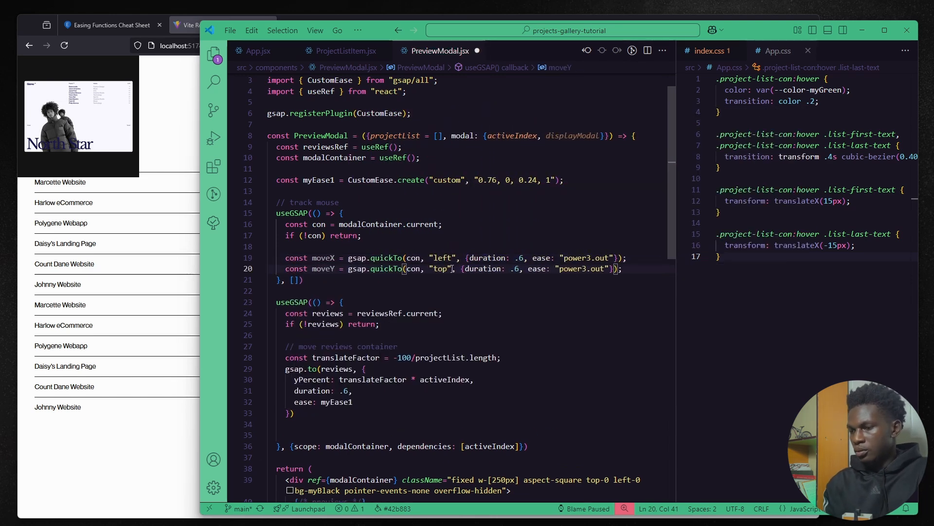
text(window.addEventListener("mousemove", () => {)
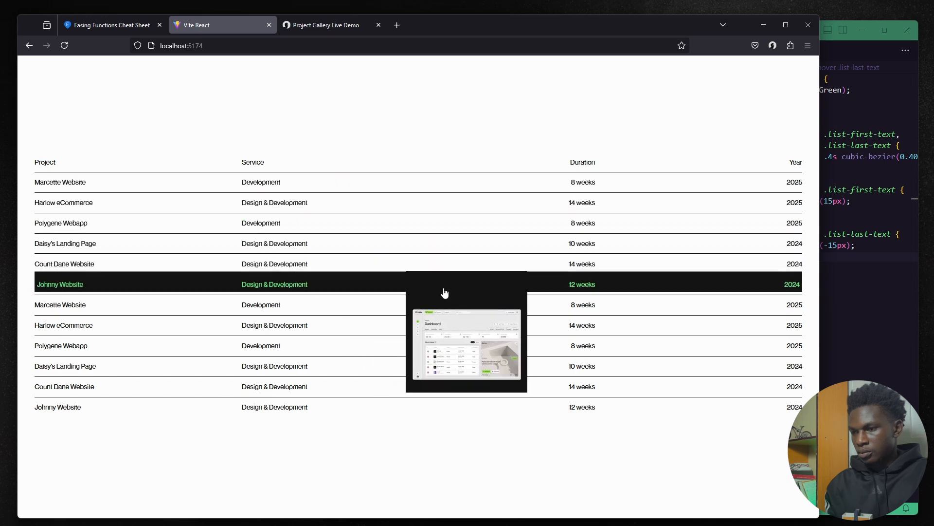
mouse_move(388, 364)
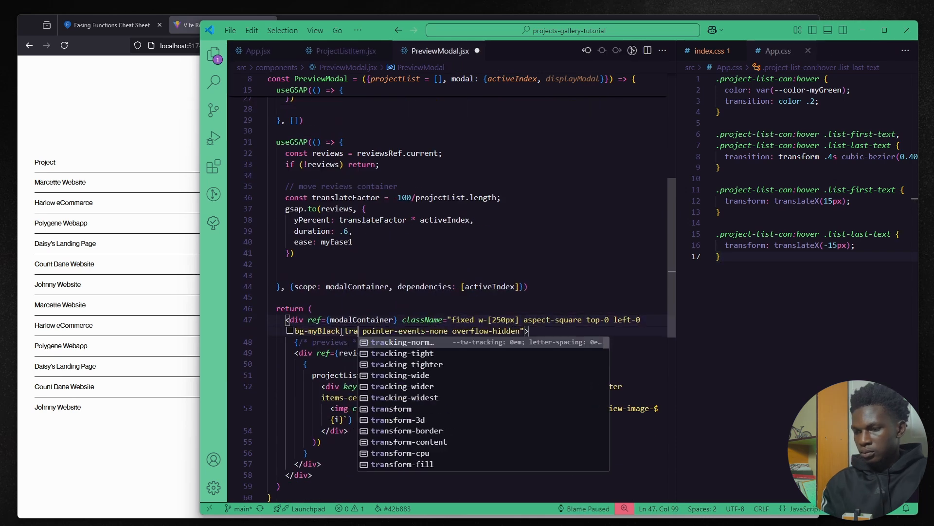
Centre the modal with translate-[-50%] and set each preview's style backgroundColor to its project colour
click(197, 26)
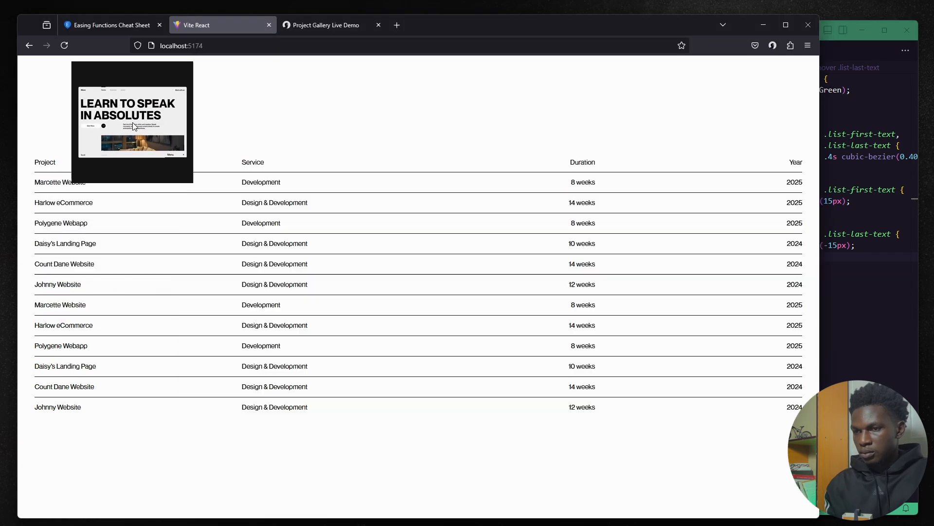
mouse_move(480, 281)
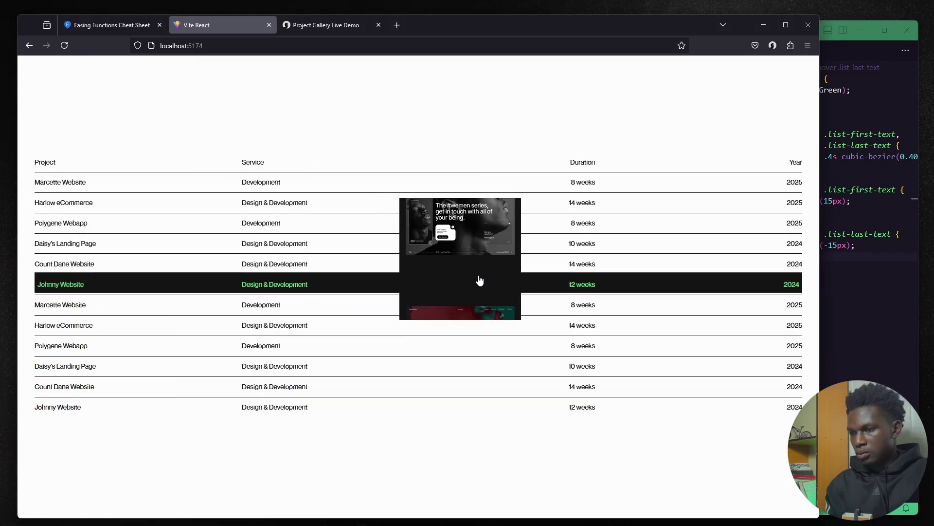
mouse_move(473, 182)
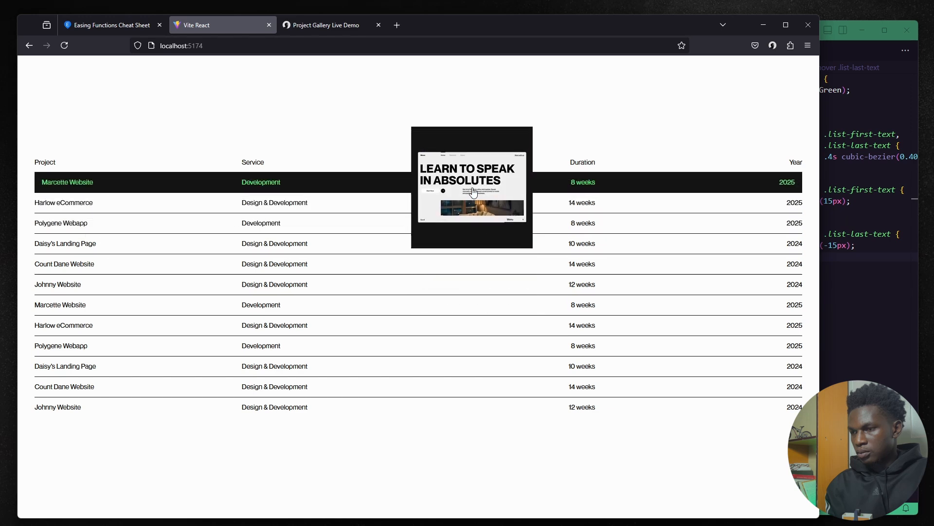
mouse_move(484, 442)
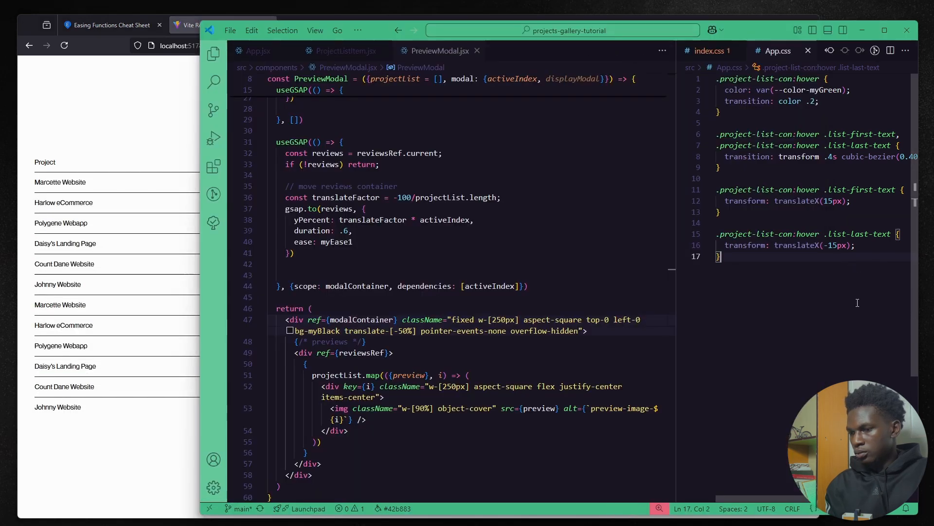
text(style={{backgroundColor: }})
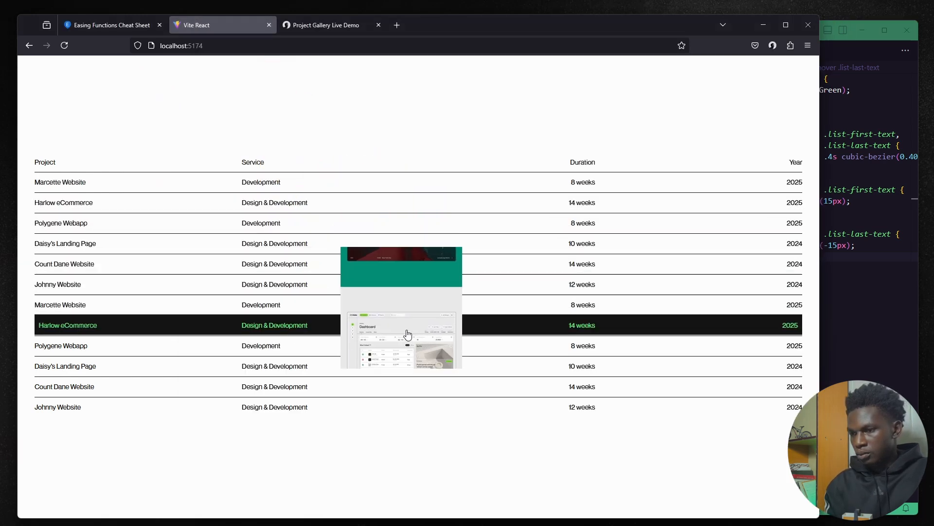
mouse_move(453, 275)
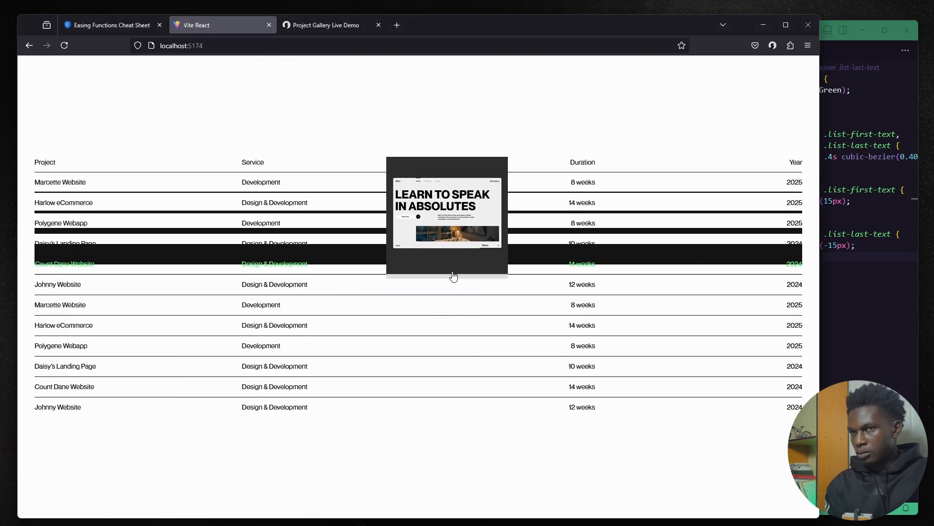
mouse_move(757, 325)
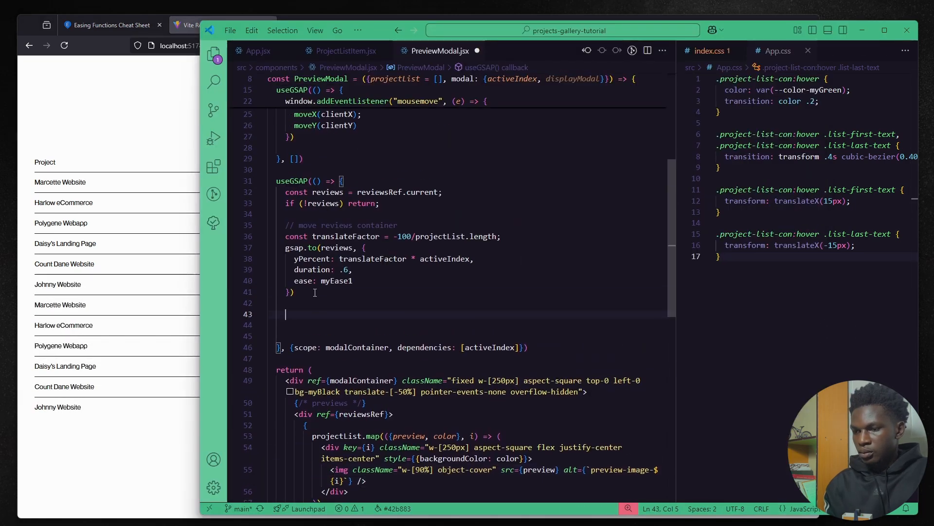
Start the modal at scale-0 and tween con to scale 1 with myEase2 when displayModal is true
text(// display and hide modal)
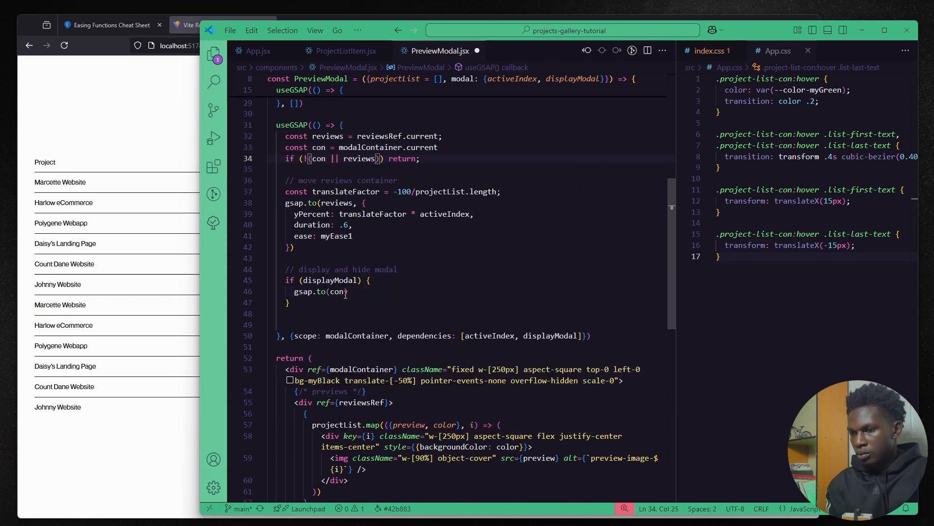
scroll(up, 3)
text( else)
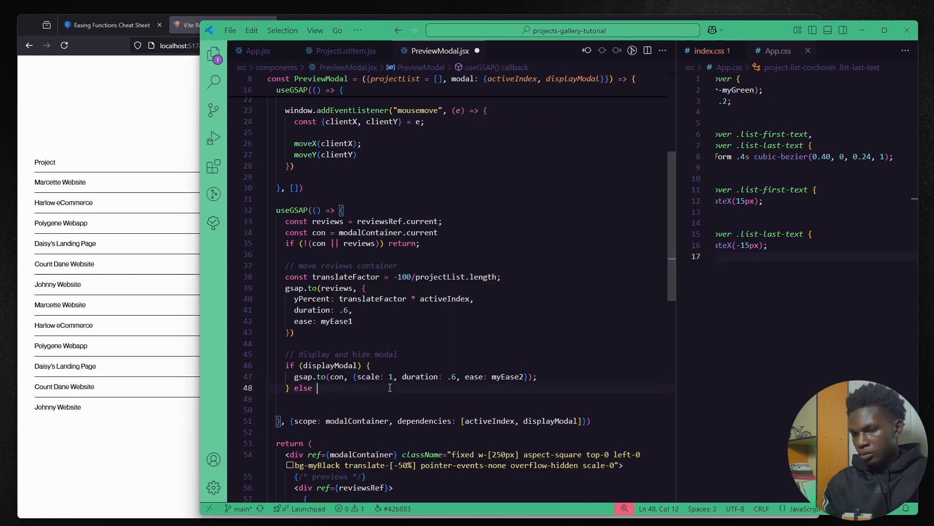
click(258, 51)
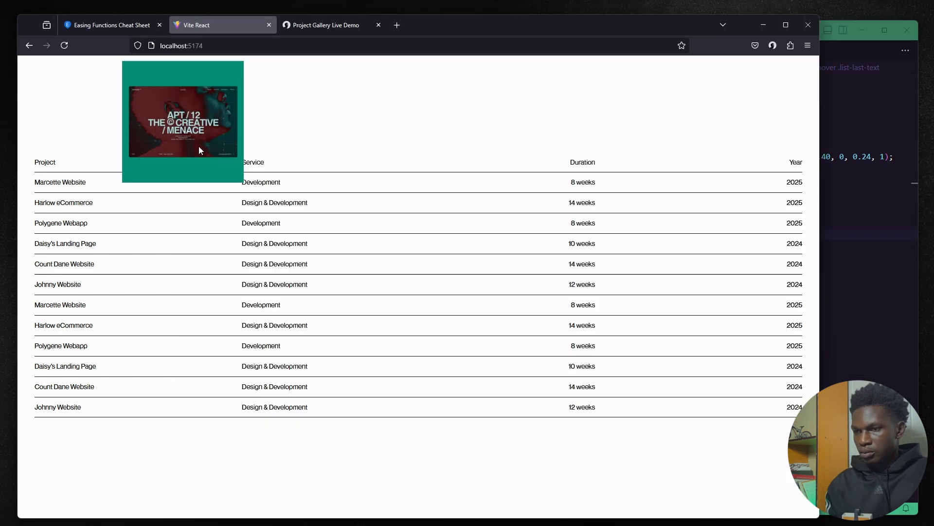
mouse_move(393, 182)
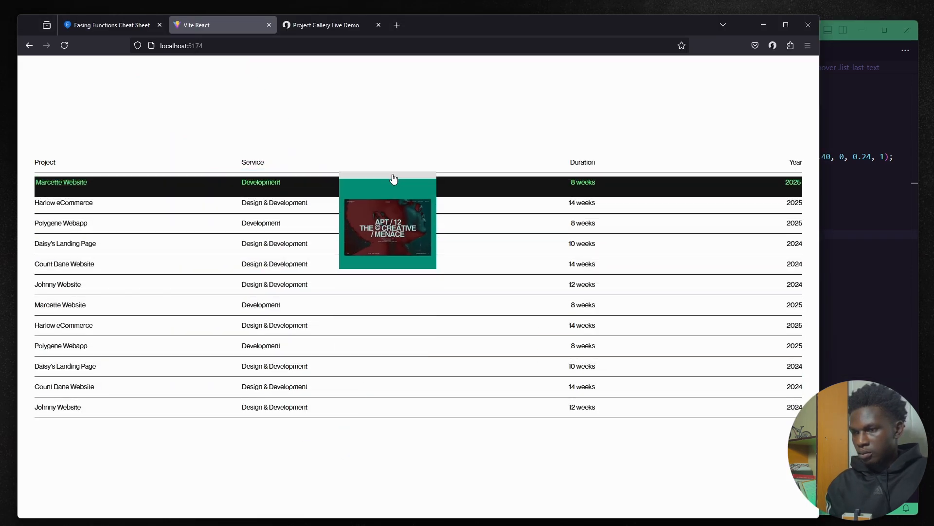
mouse_move(444, 435)
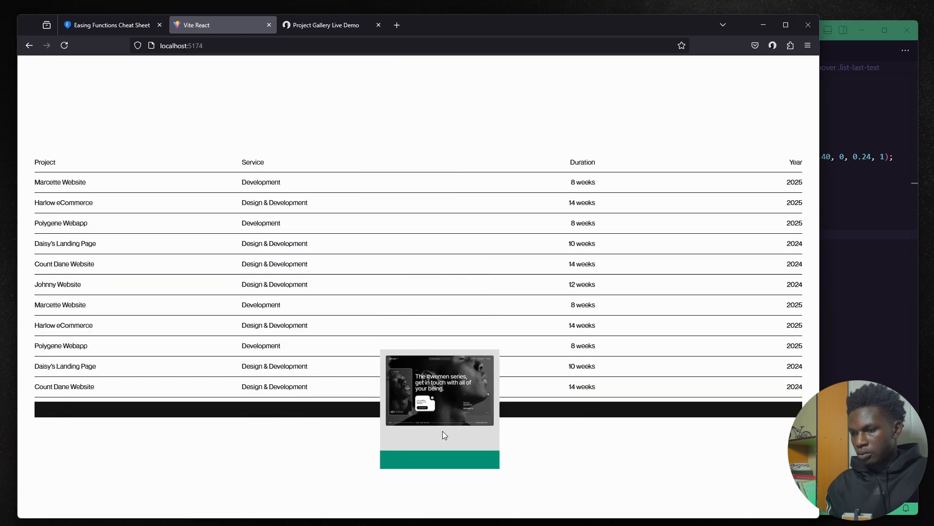